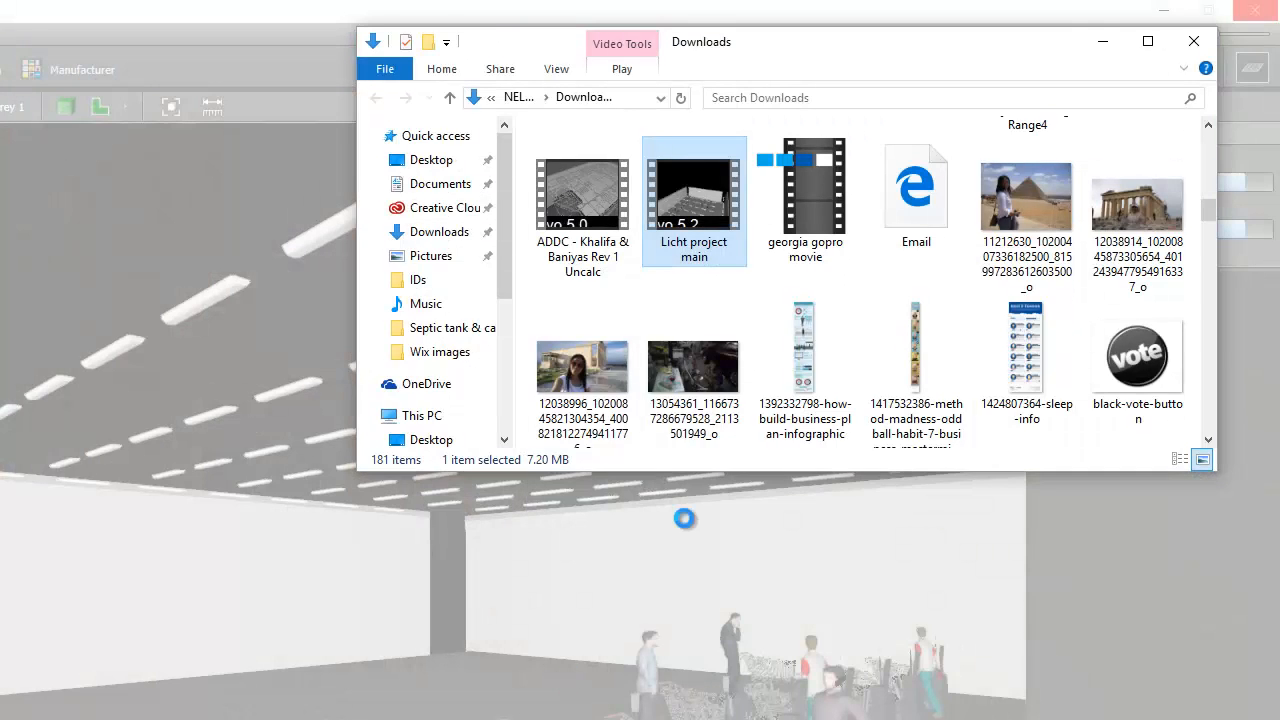
pyautogui.moveTo(715, 215)
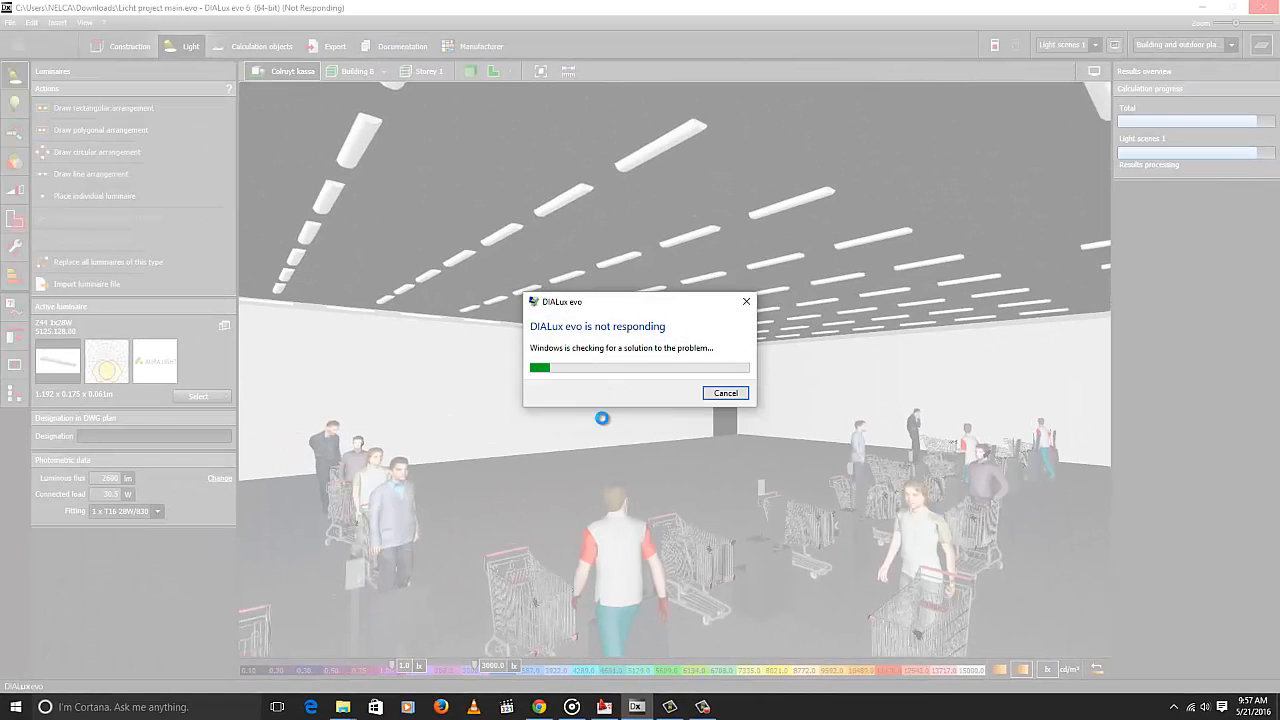
# Dismiss the 'DIALux evo is not responding' warning so the program restarts
pyautogui.click(725, 392)
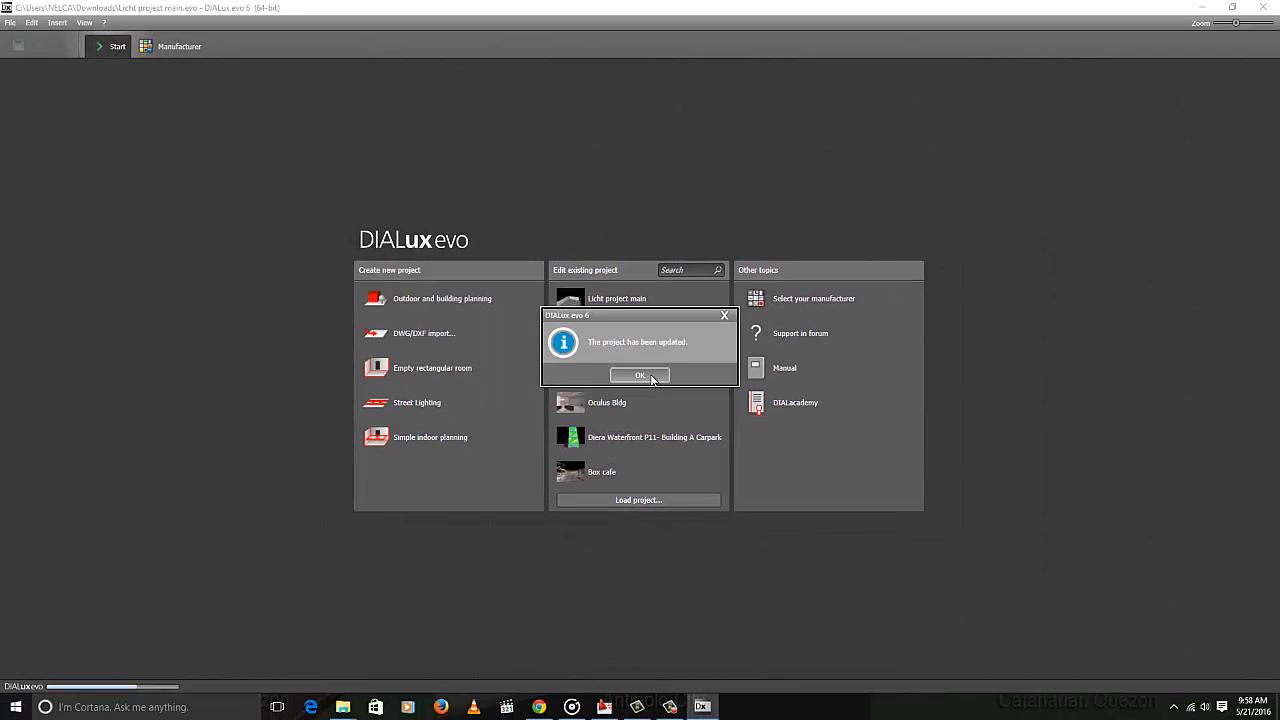
# Acknowledge the project update notice and reopen the Licht project main supermarket project
pyautogui.click(639, 374)
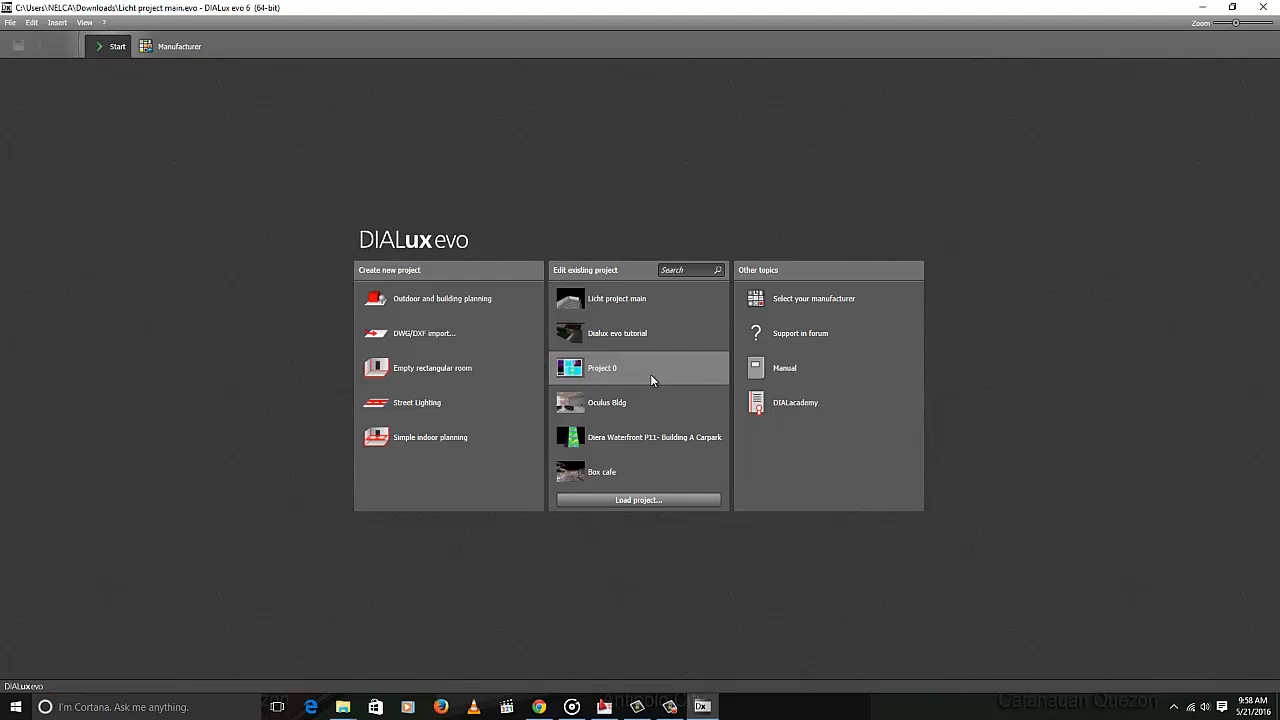
pyautogui.doubleClick(602, 367)
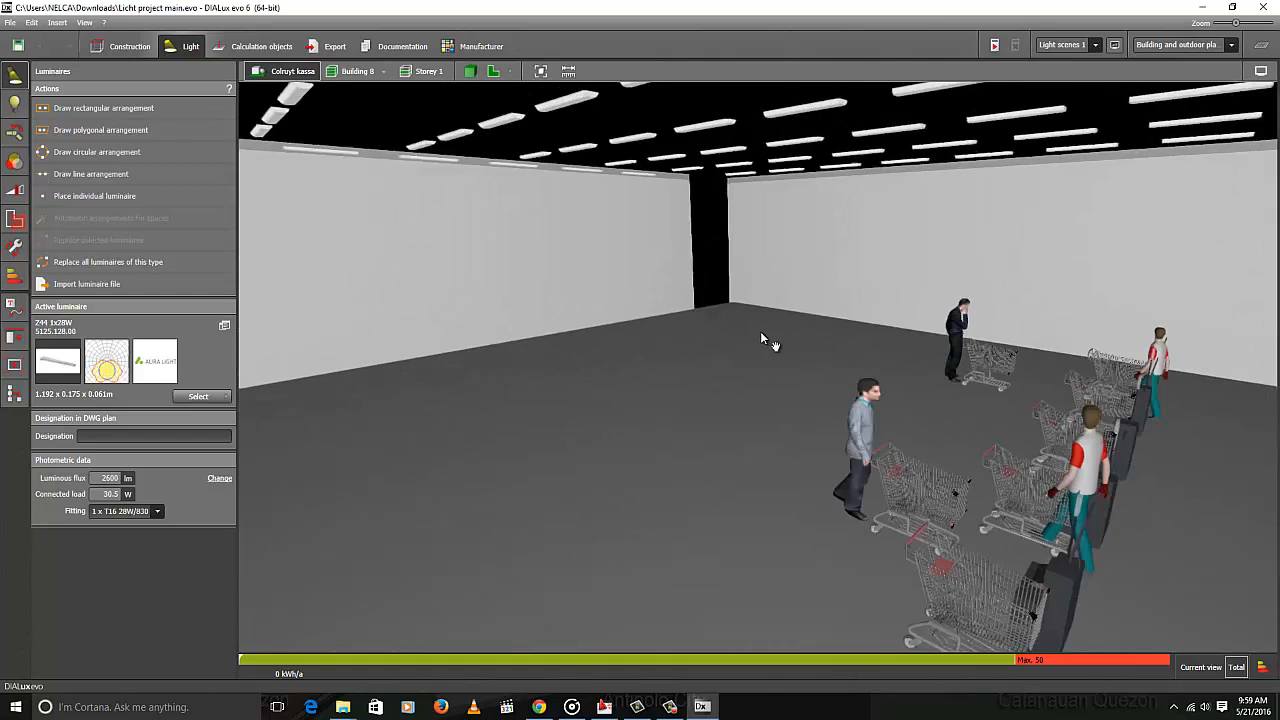
# Orbit the 3D view around the shoppers, carts and checkout area
pyautogui.moveTo(765, 338); pyautogui.dragTo(632, 372)
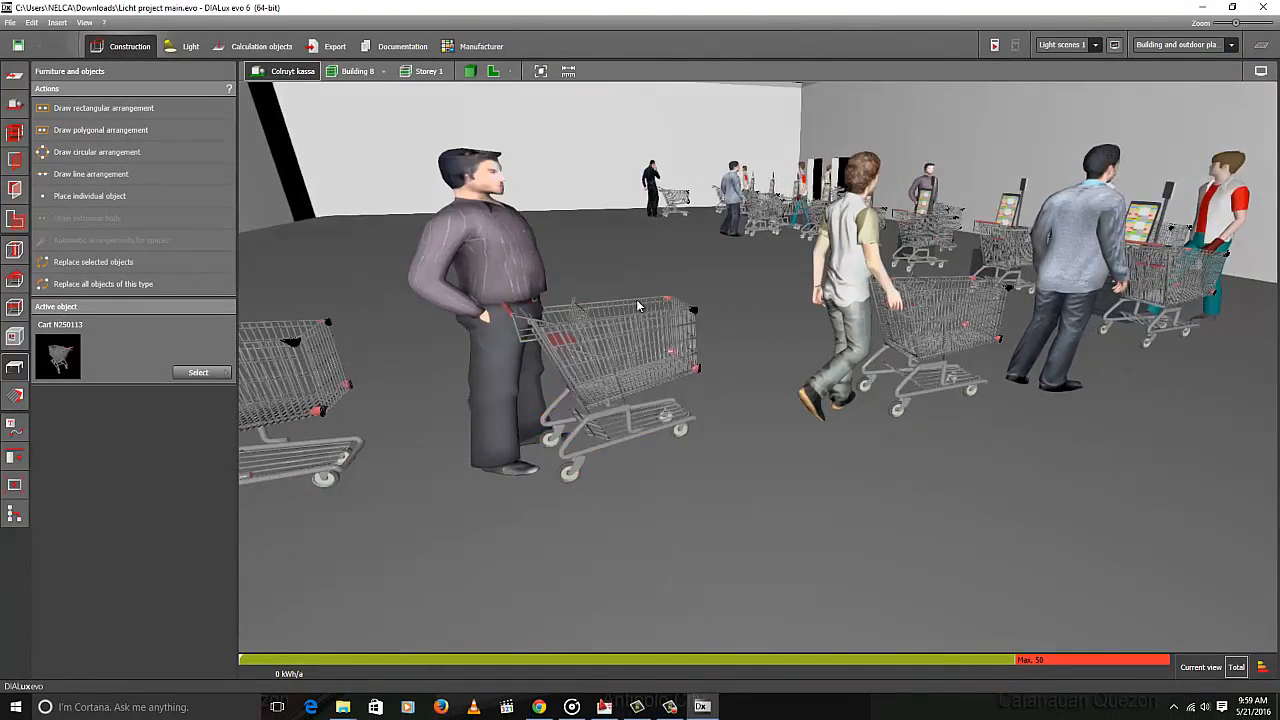
pyautogui.moveTo(640, 300); pyautogui.dragTo(895, 448)
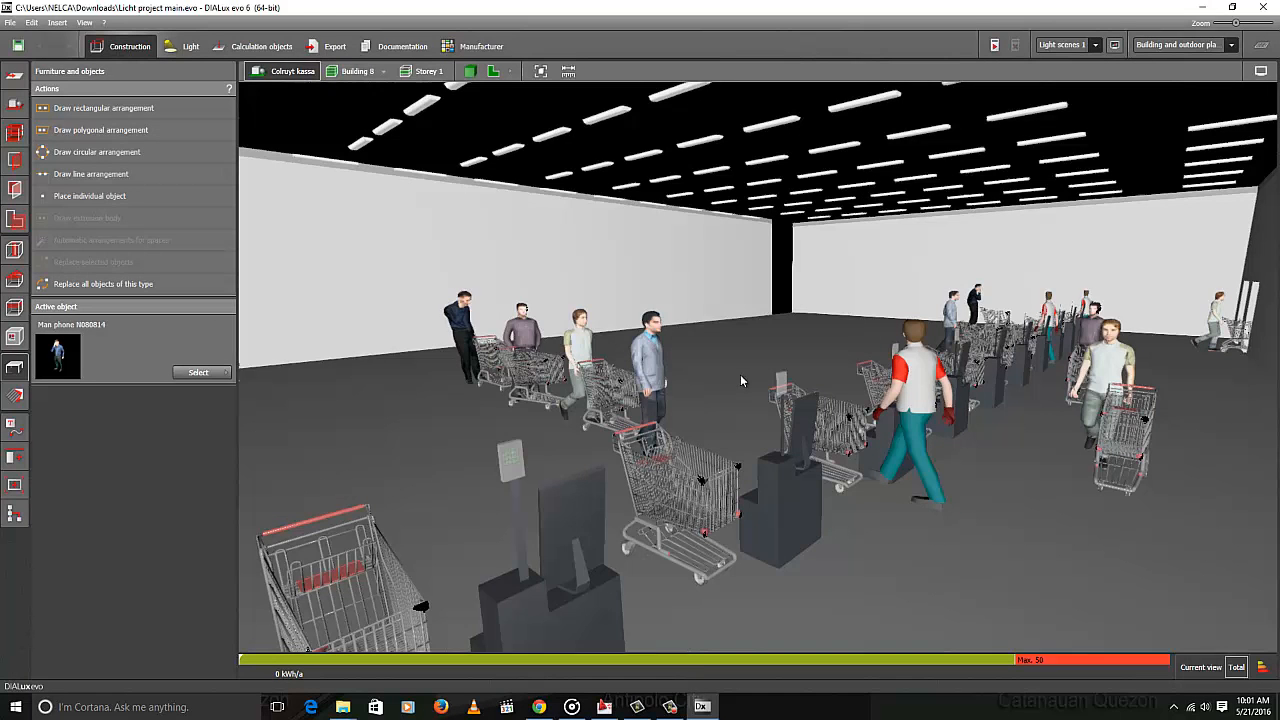
pyautogui.moveTo(622, 467)
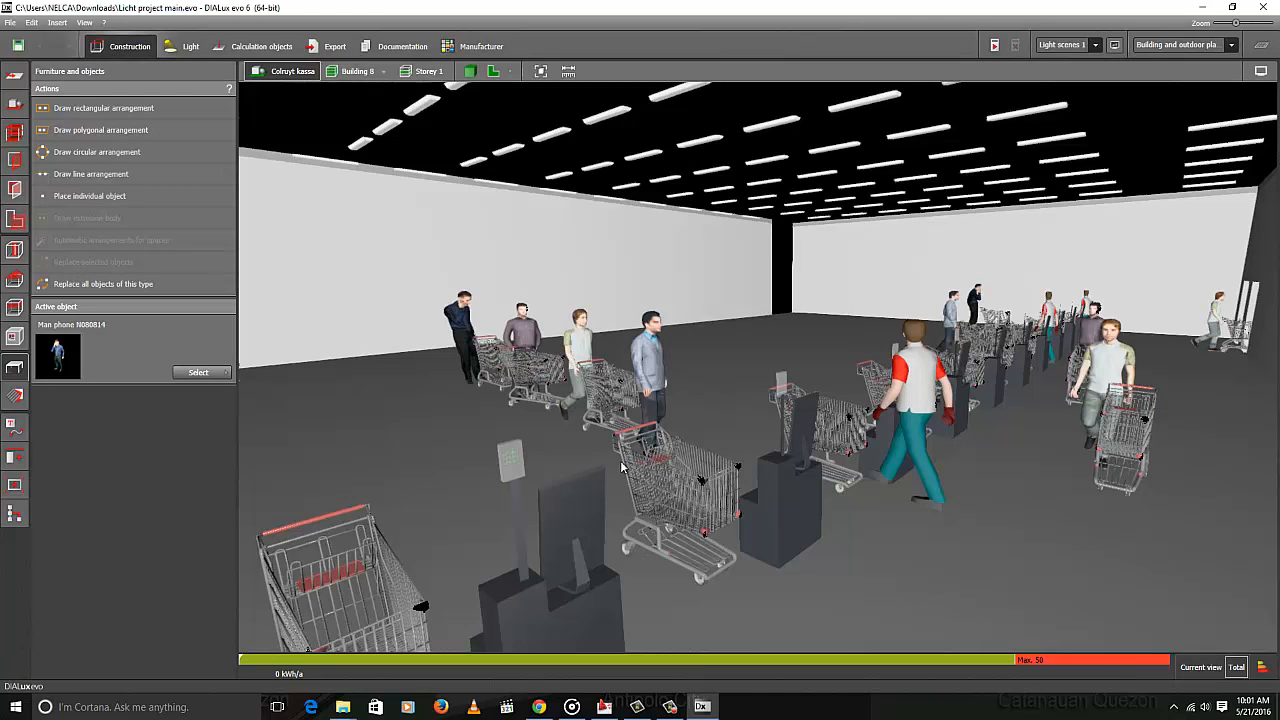
pyautogui.moveTo(745, 390)
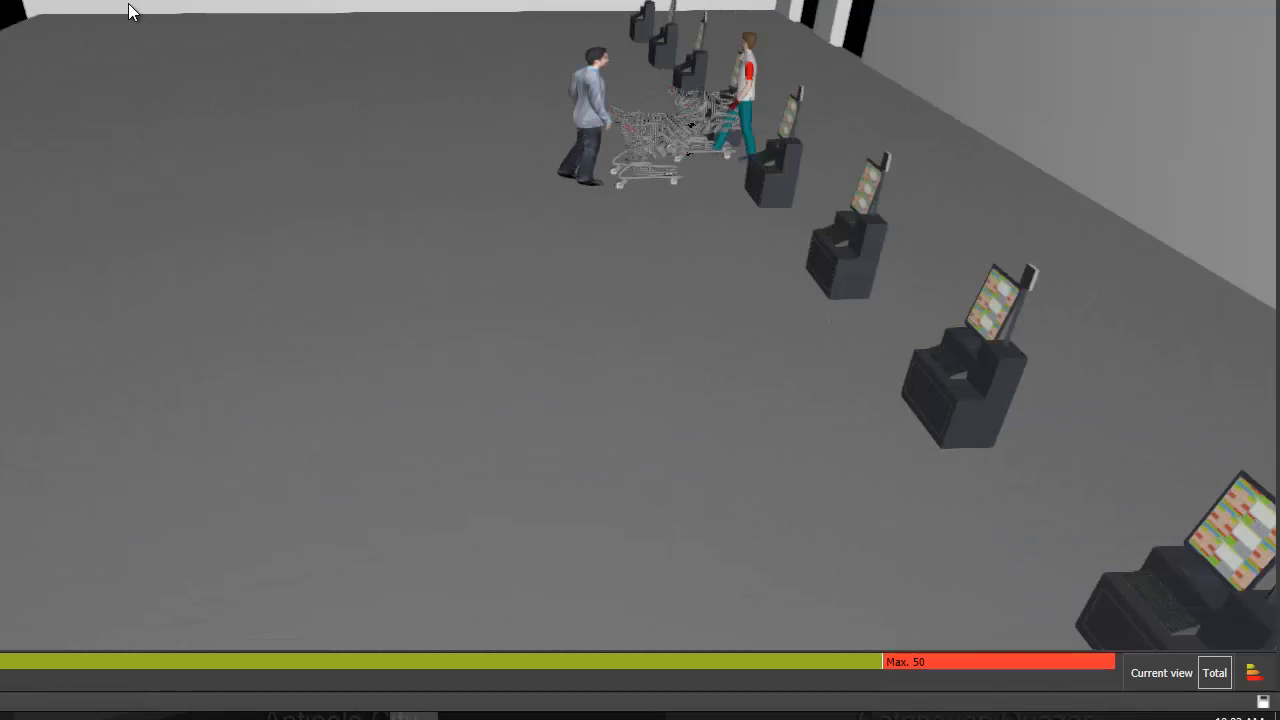
pyautogui.moveTo(313, 110)
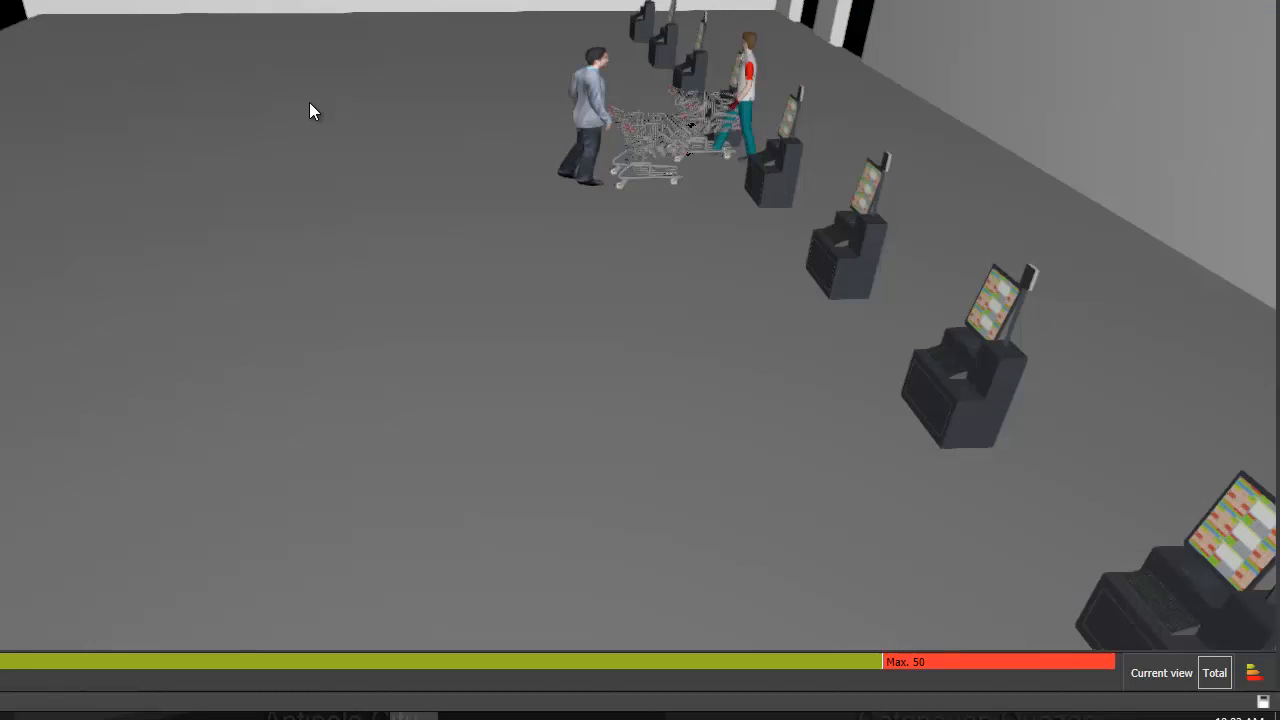
pyautogui.moveTo(293, 125)
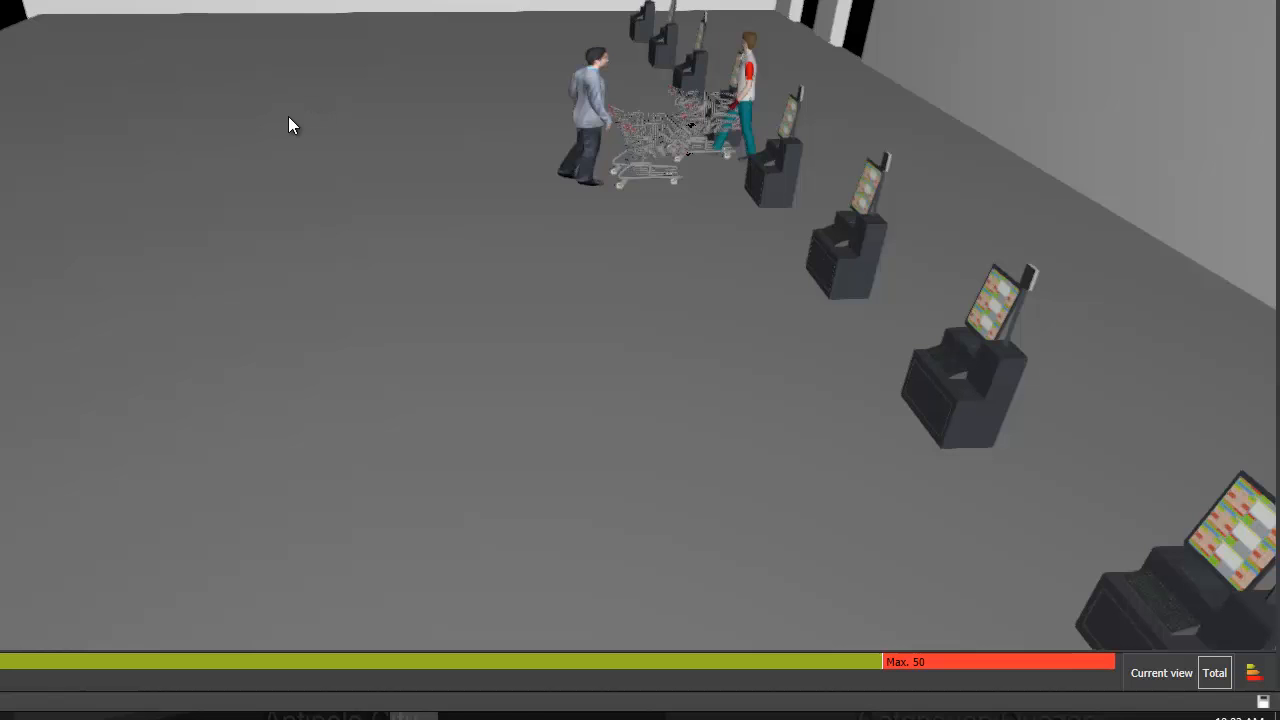
pyautogui.moveTo(303, 203)
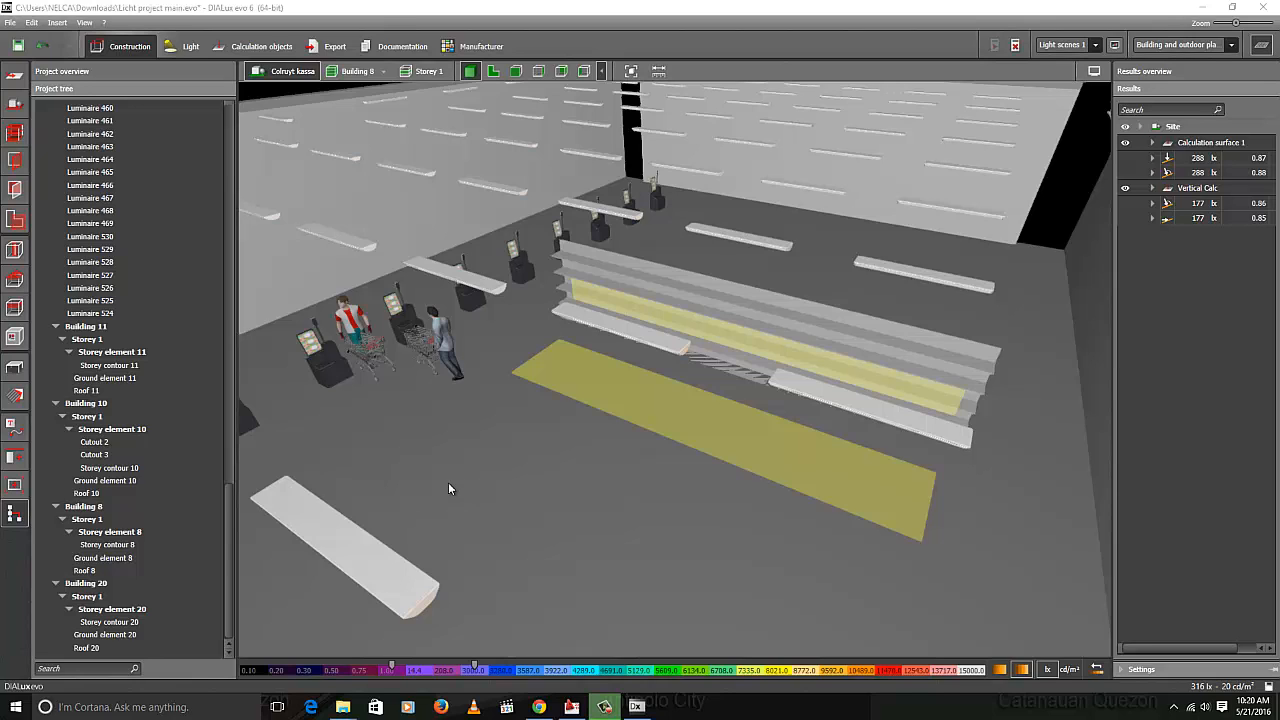
pyautogui.moveTo(616, 491)
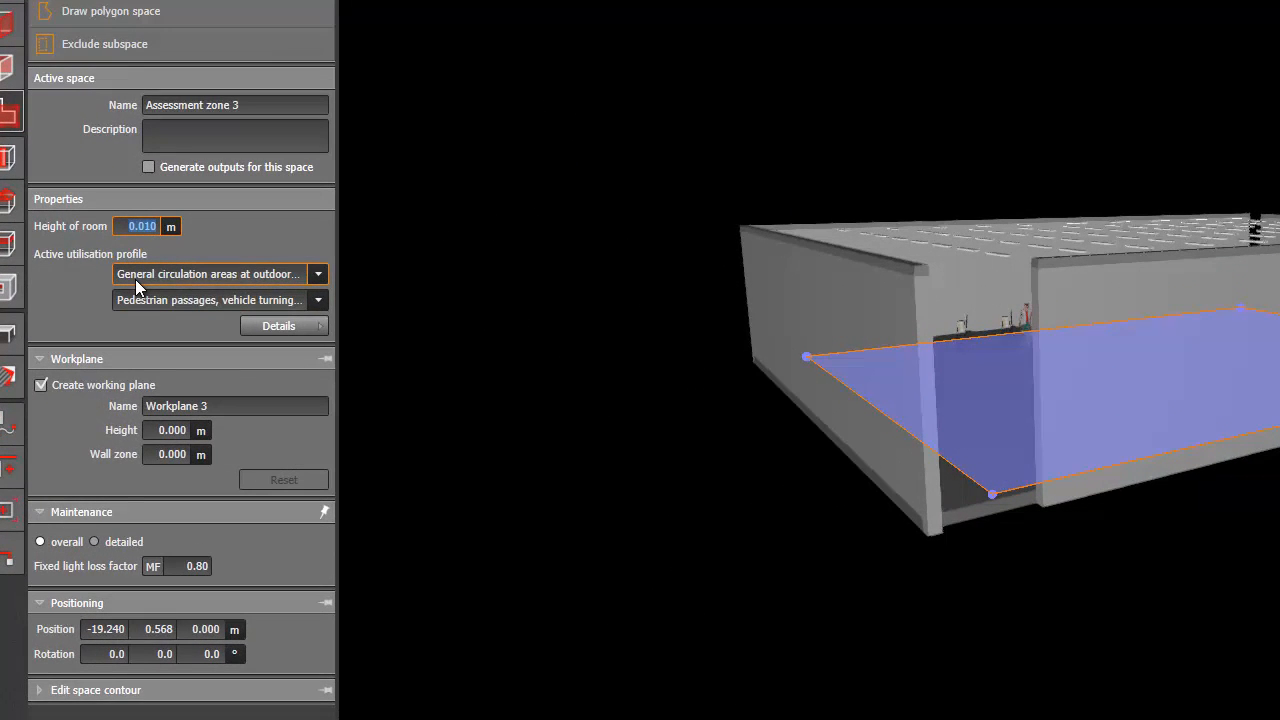
# Enter 3.000, browse utilisation profile categories, and close the traced room outline
pyautogui.write('3.000')
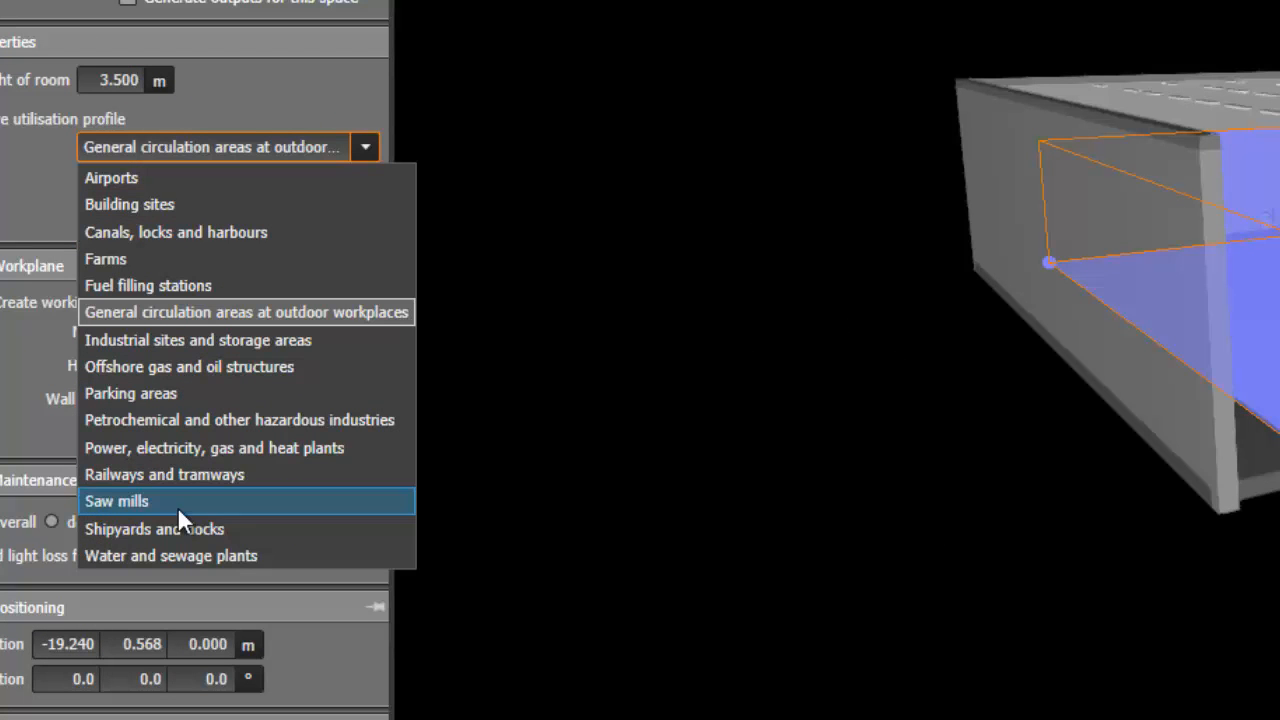
pyautogui.moveTo(225, 195)
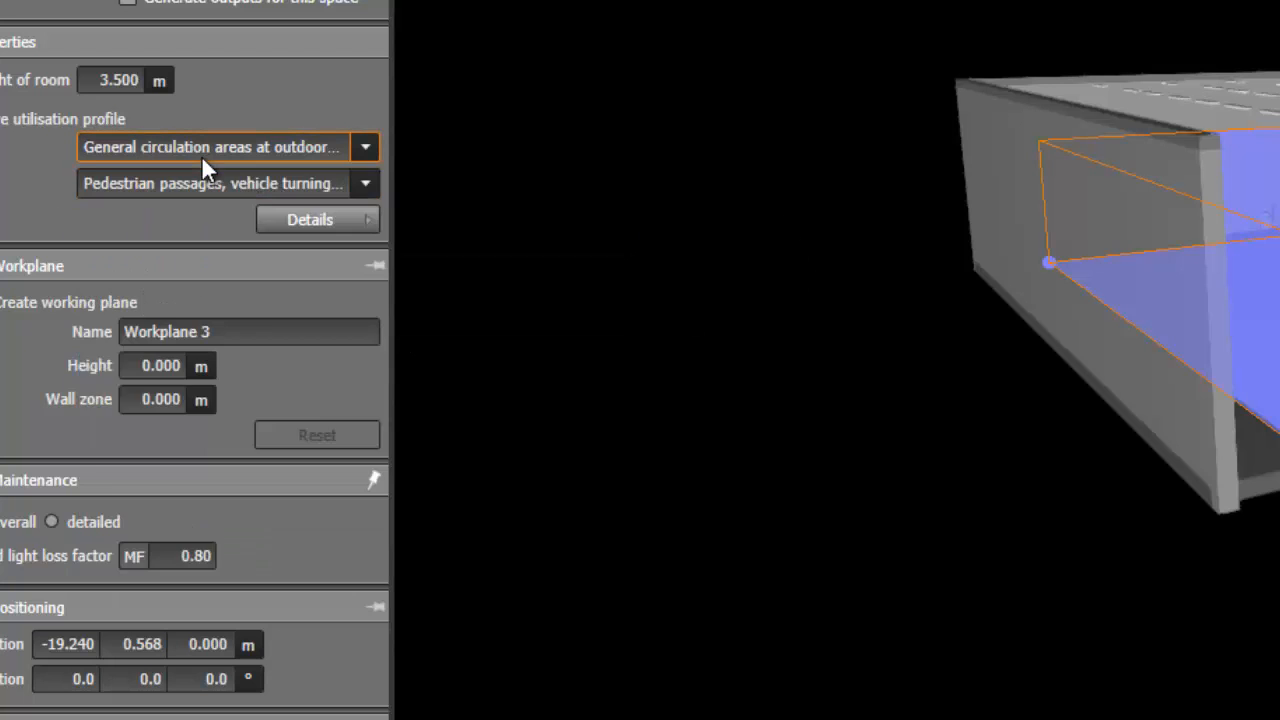
pyautogui.click(364, 147)
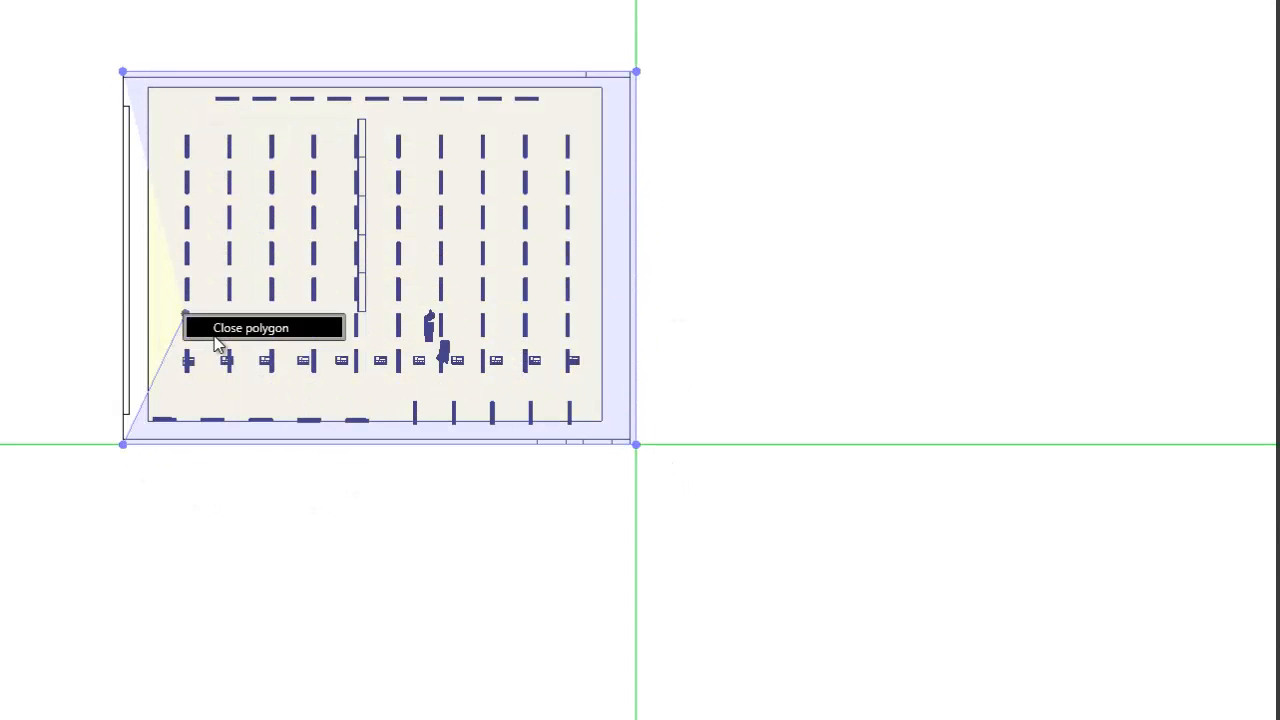
pyautogui.click(250, 327)
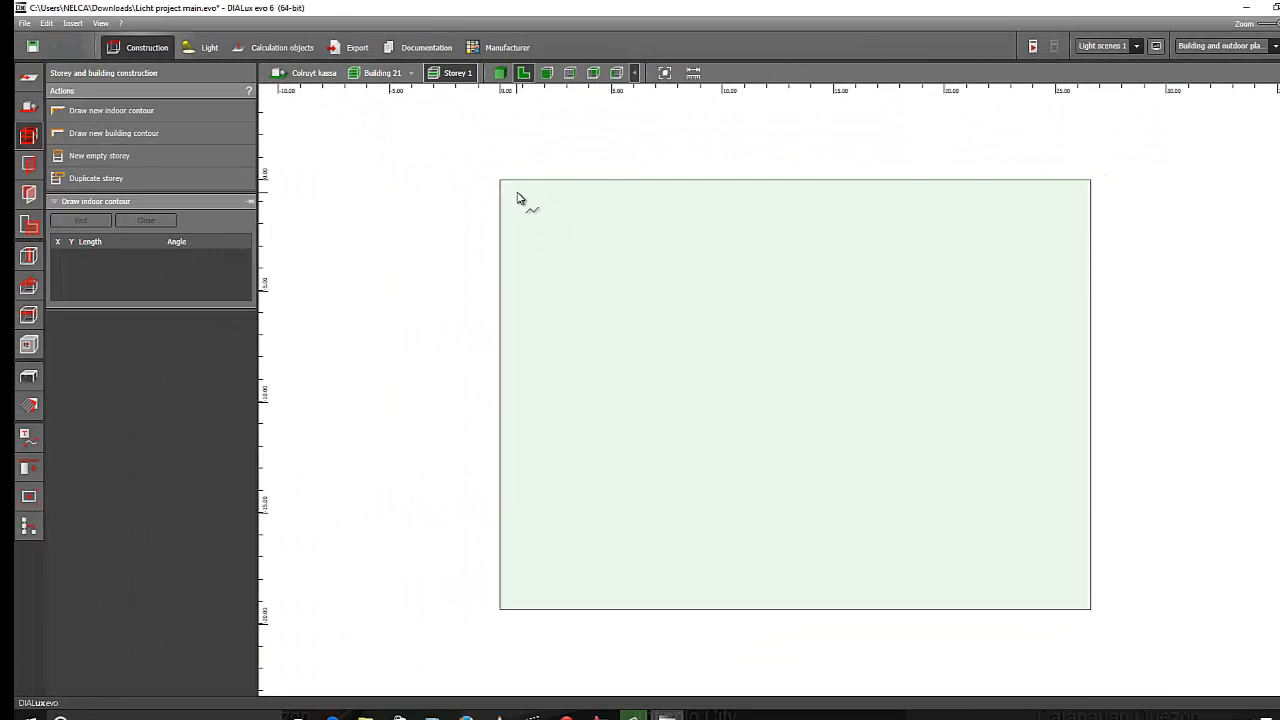
# Place the room corners inside the building outline and close the polygon into Room 1
pyautogui.click(1077, 585)
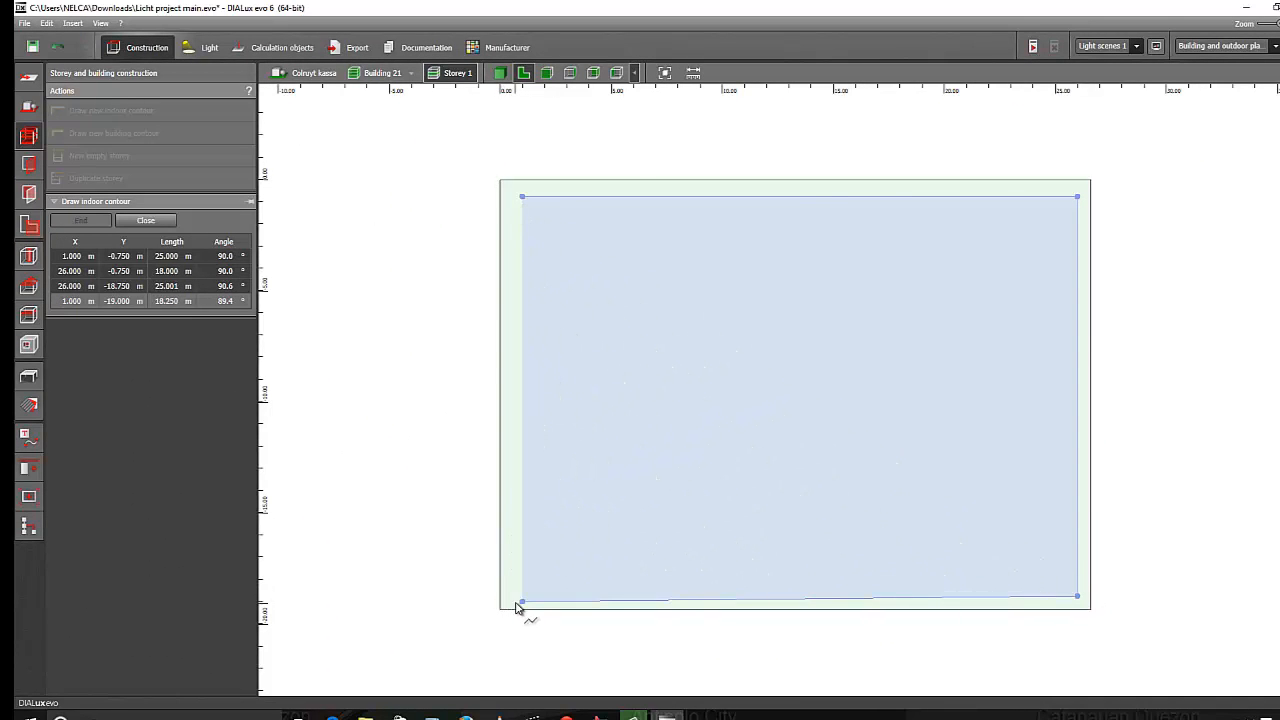
pyautogui.click(520, 602)
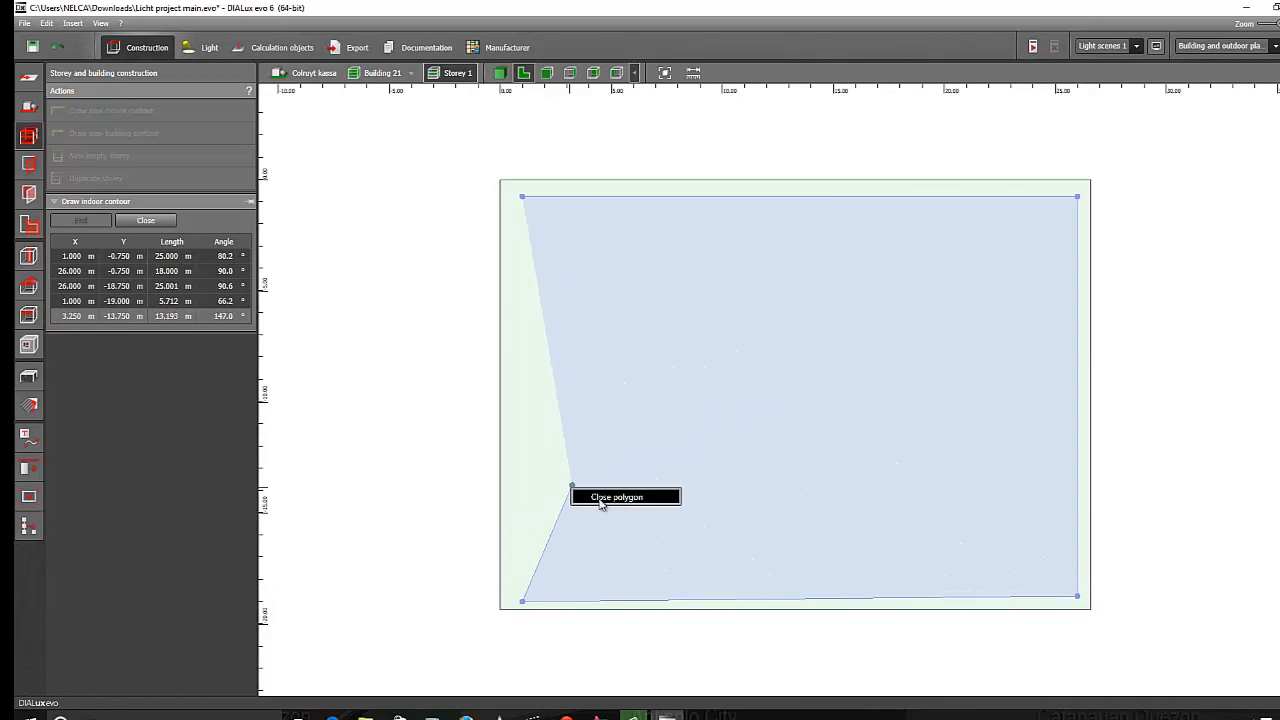
pyautogui.click(616, 496)
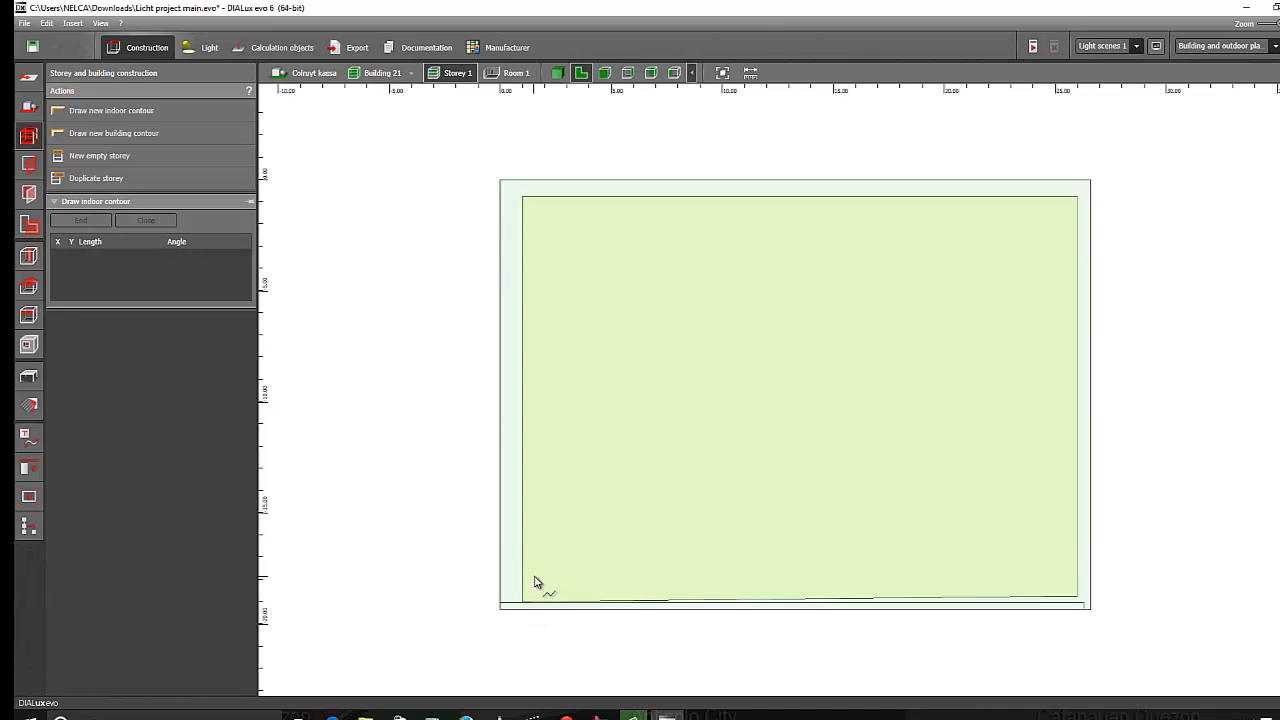
pyautogui.click(517, 600)
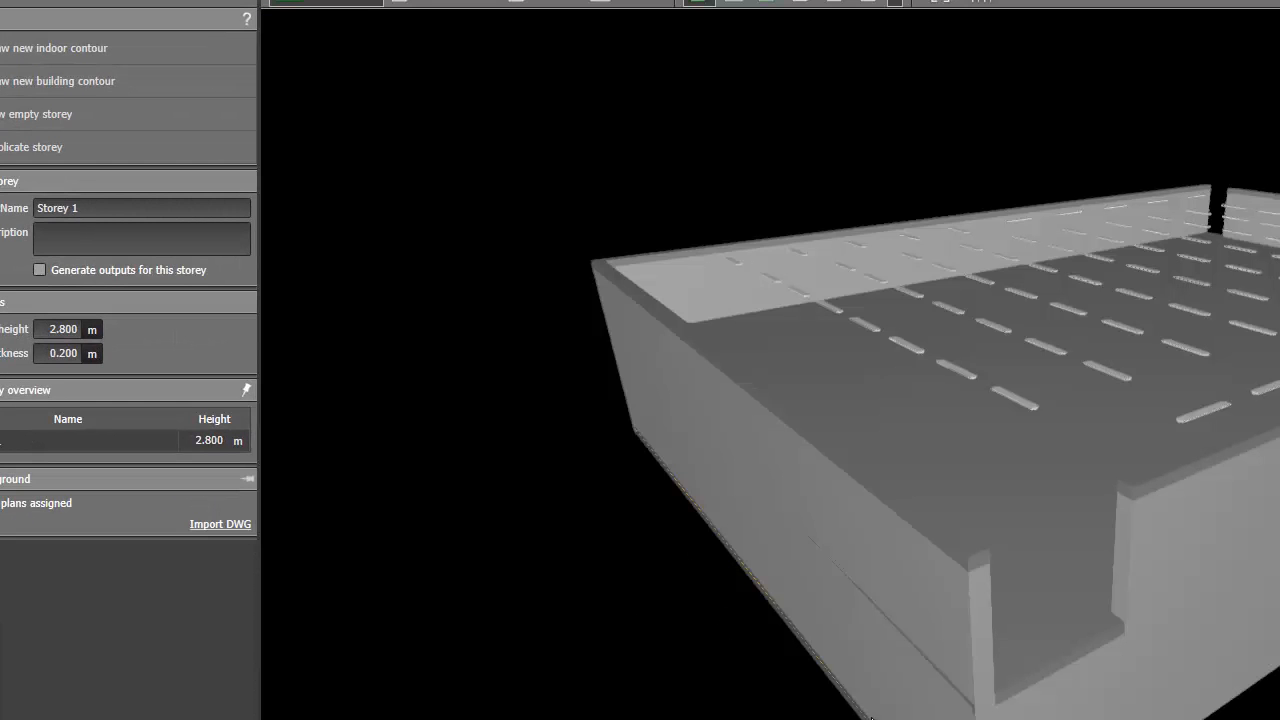
# Set the Storey 1 height to 4.000 m
pyautogui.click(65, 329)
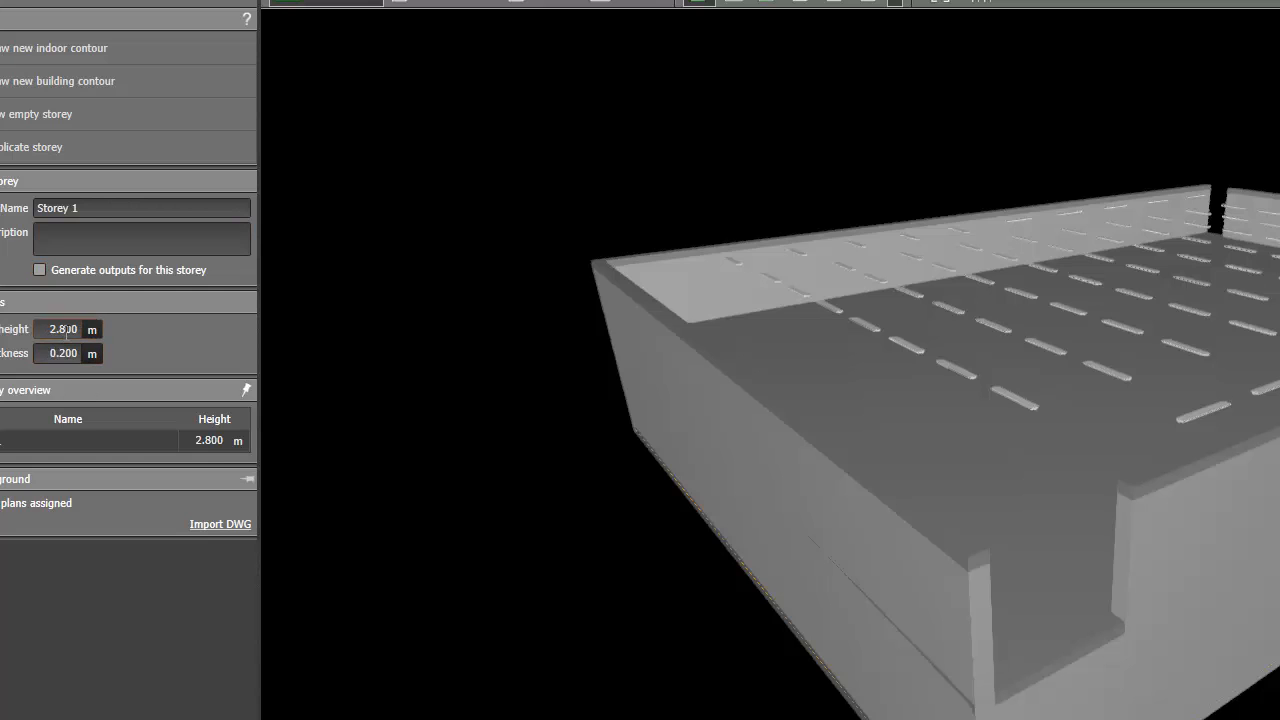
pyautogui.write('4.000')
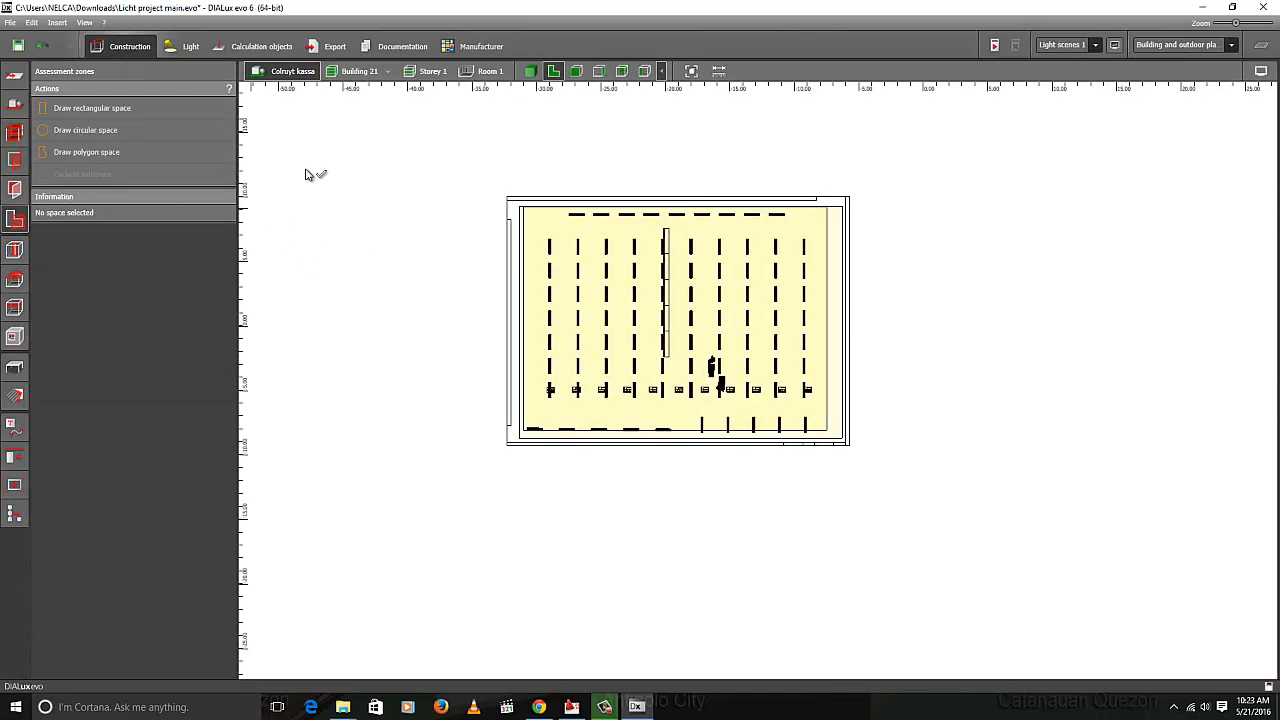
# Select Room 1 and assign the Retail premises profile with Sales area as sub-profile
pyautogui.click(678, 320)
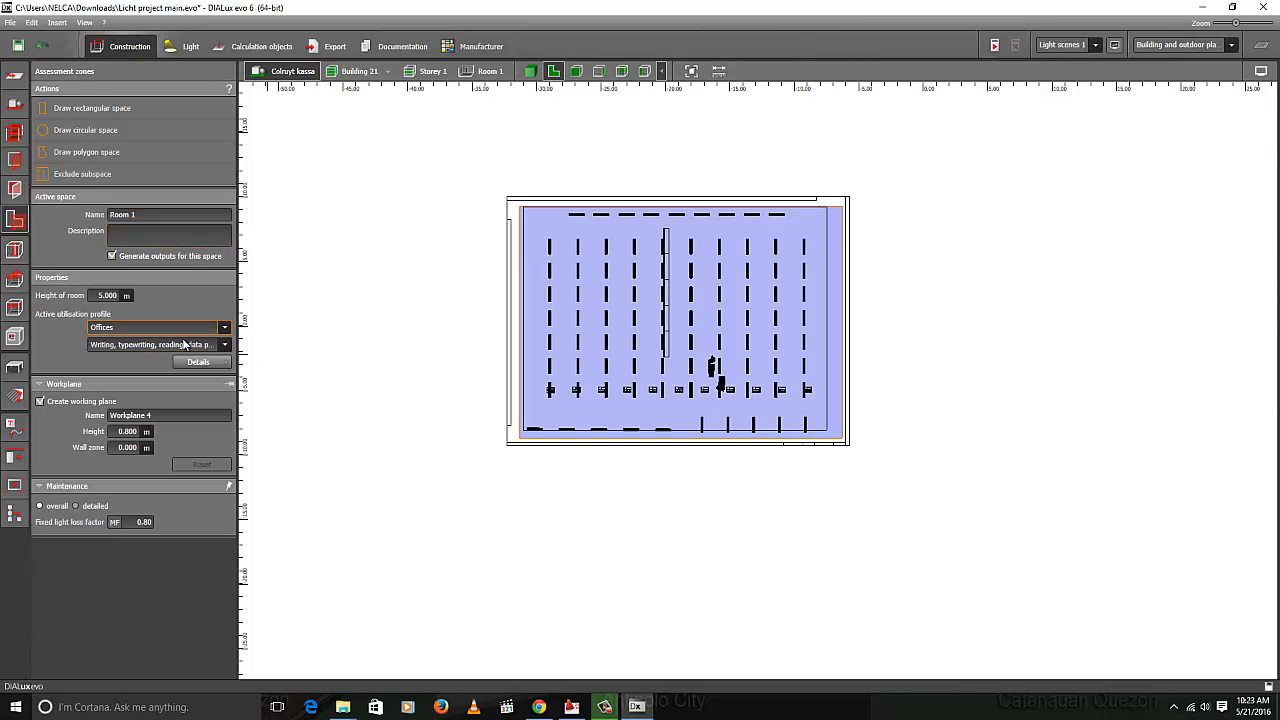
pyautogui.click(225, 344)
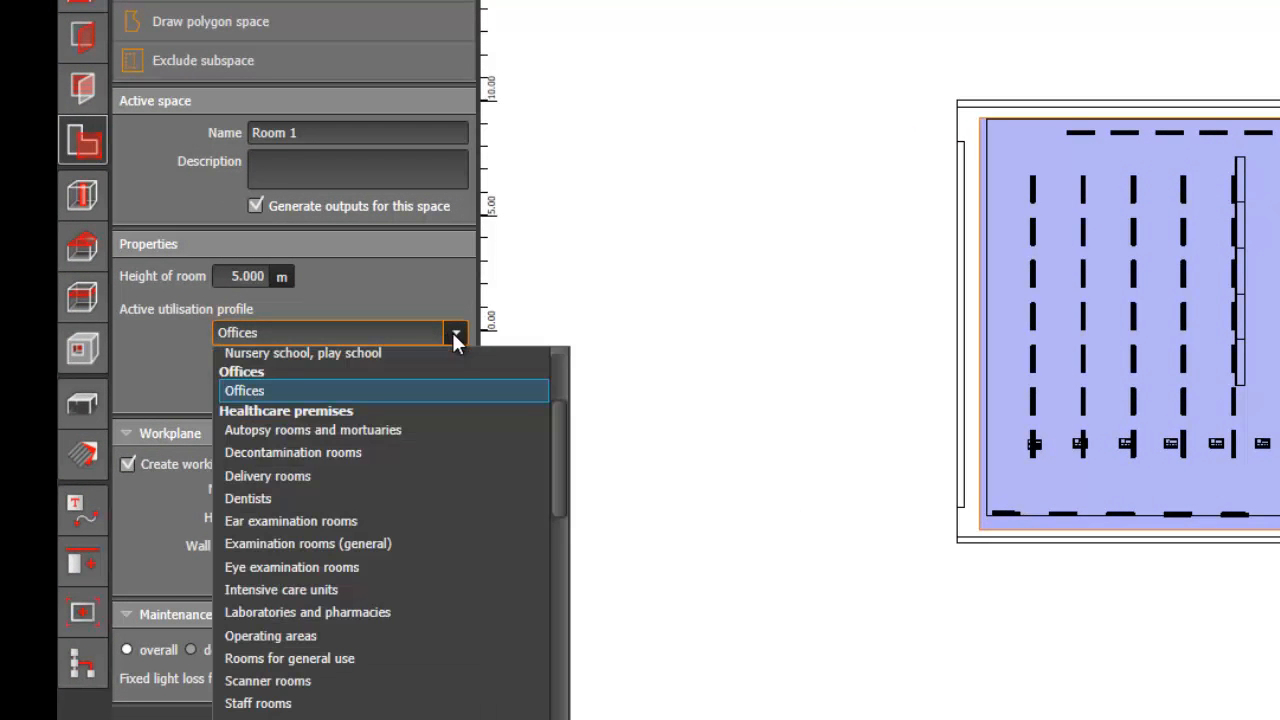
pyautogui.scroll(-3)
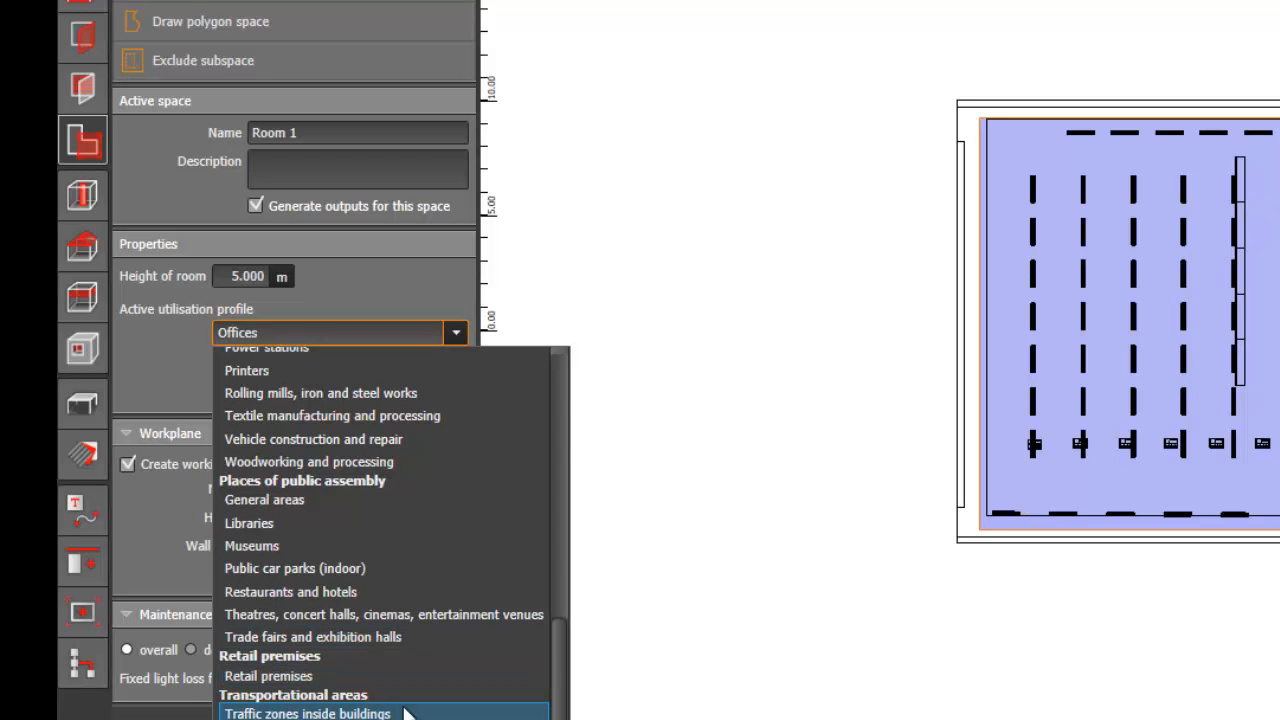
pyautogui.click(268, 676)
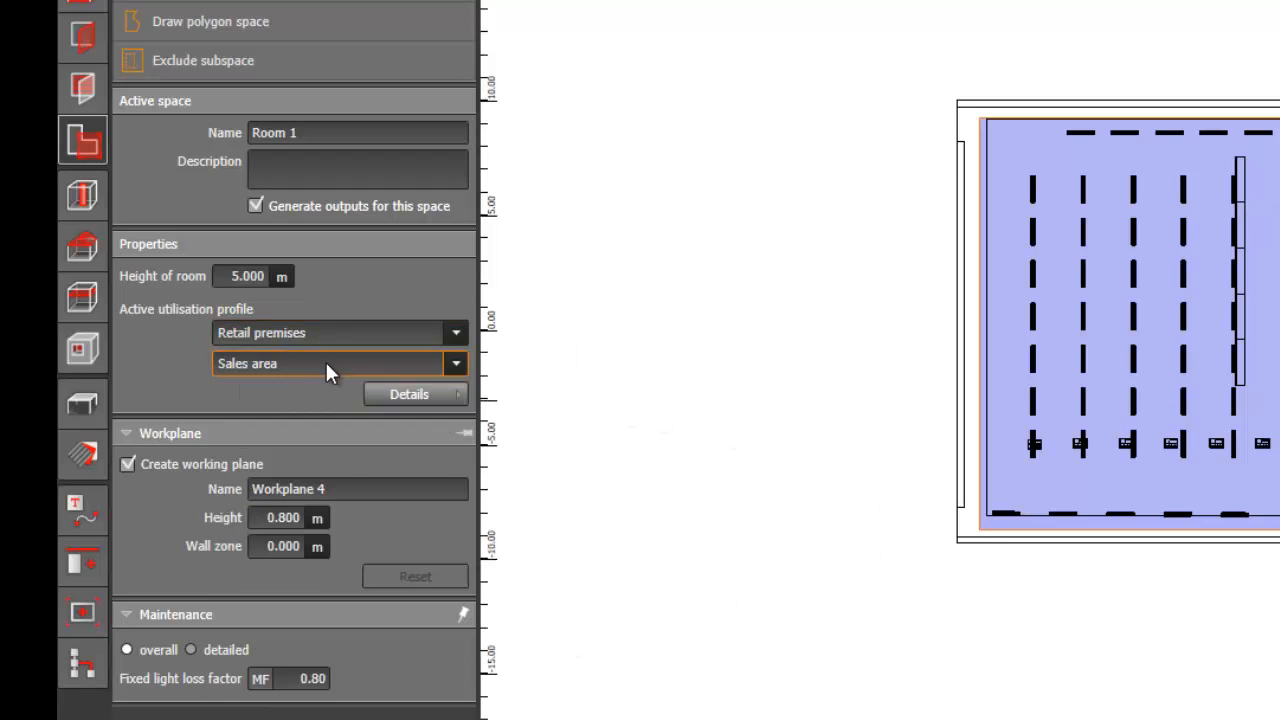
pyautogui.click(456, 363)
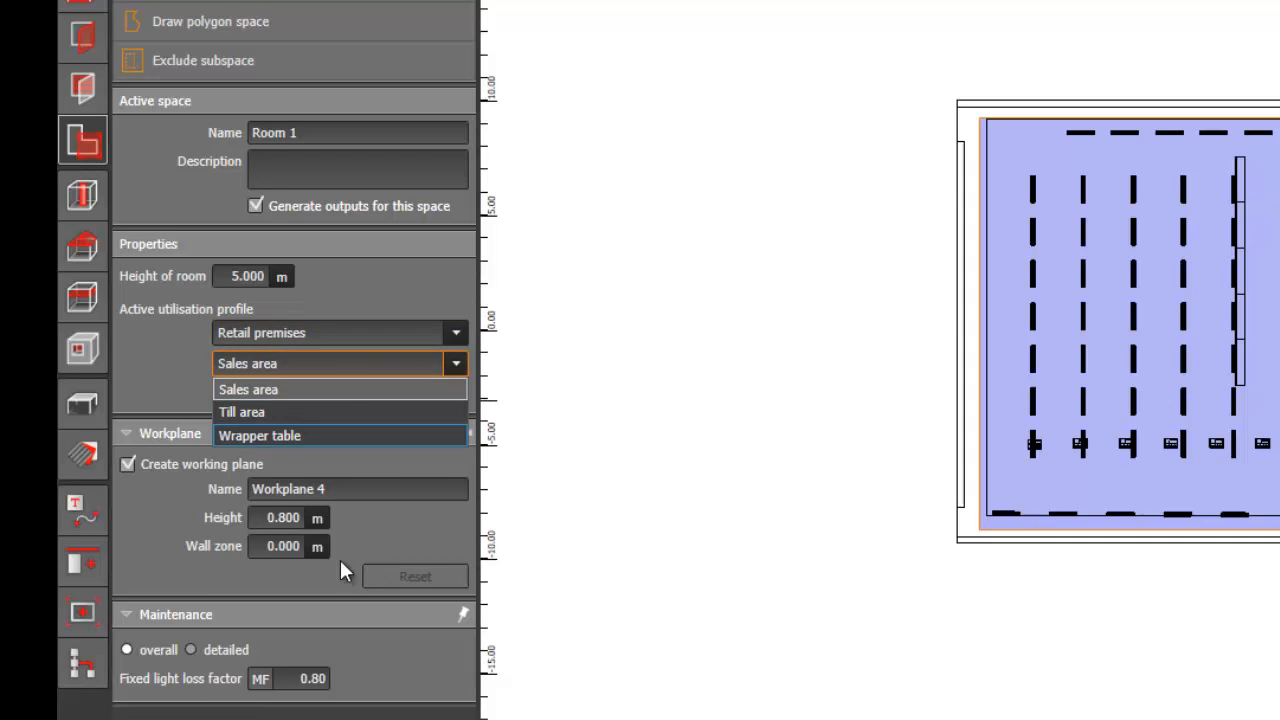
pyautogui.click(248, 389)
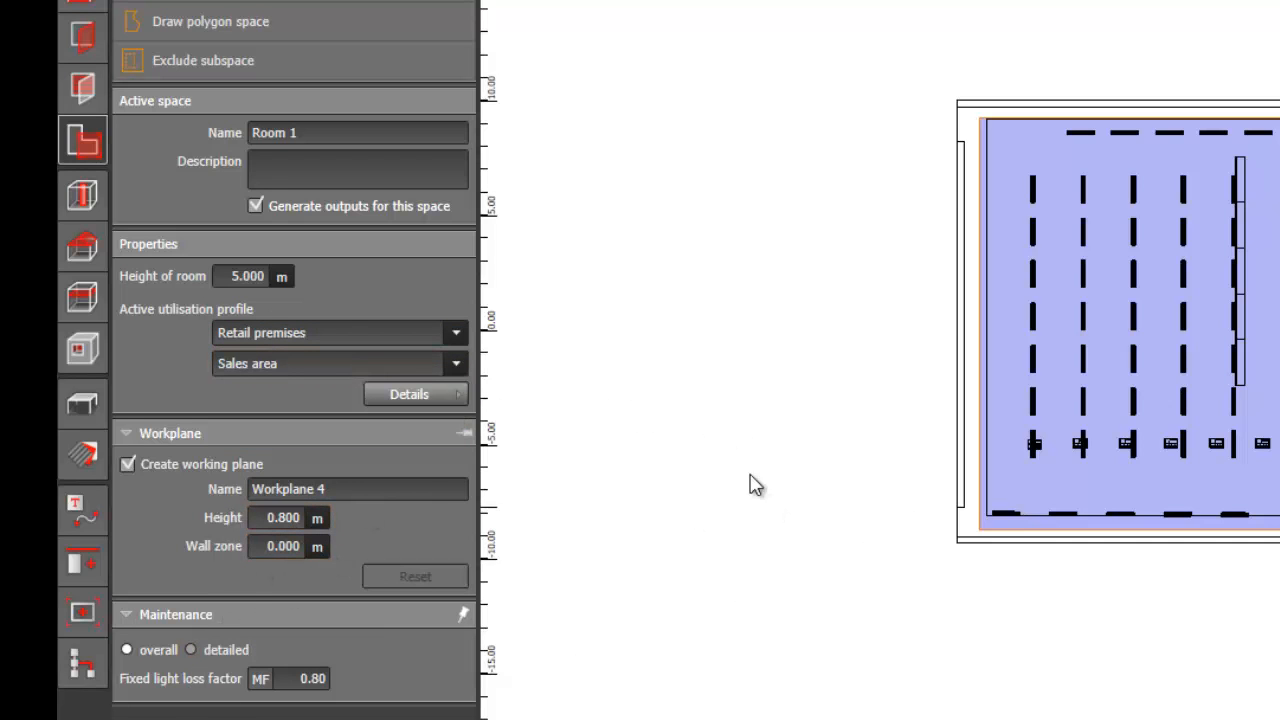
pyautogui.moveTo(686, 252)
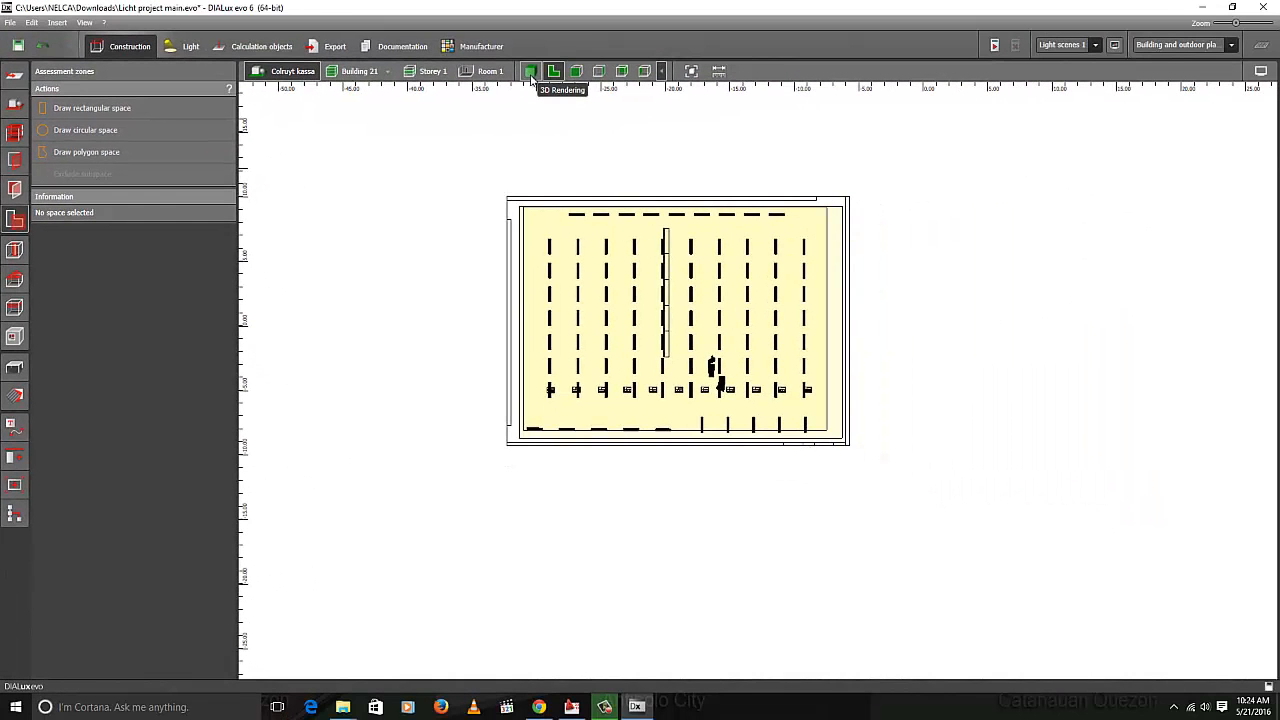
# Switch to the 3D view and look around the interior toward the checkouts
pyautogui.click(530, 70)
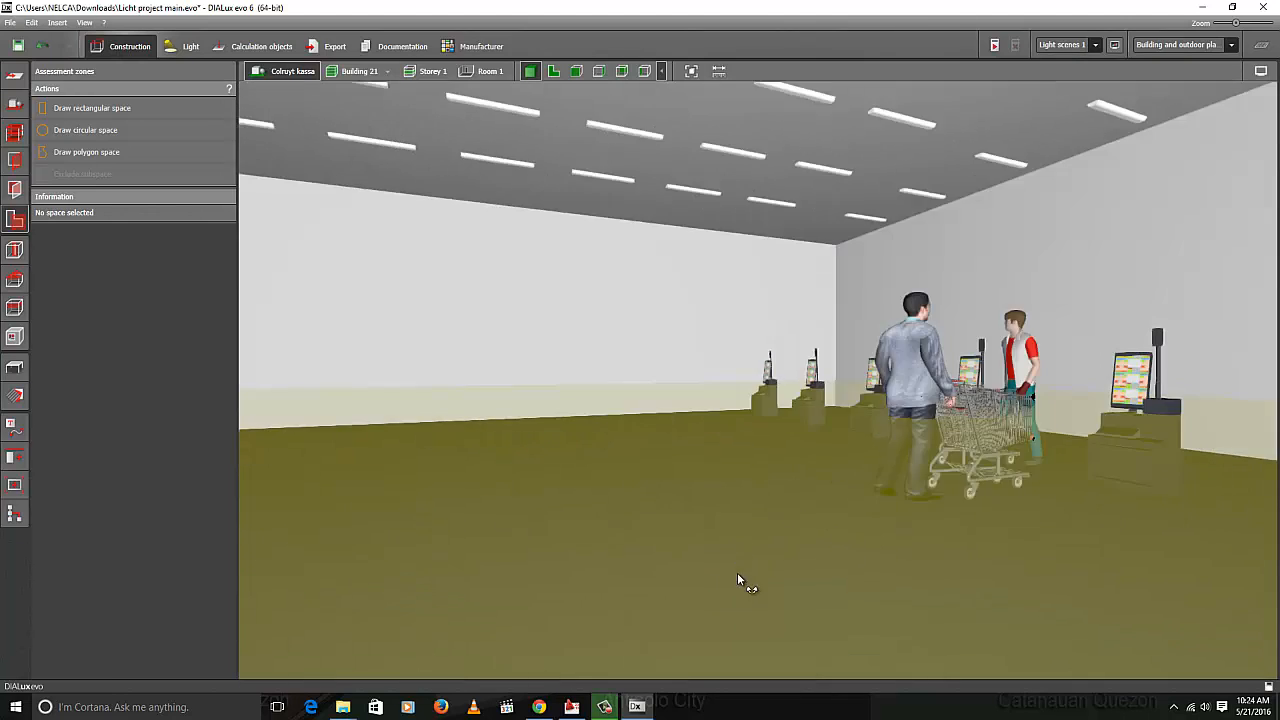
pyautogui.moveTo(740, 580); pyautogui.dragTo(990, 517)
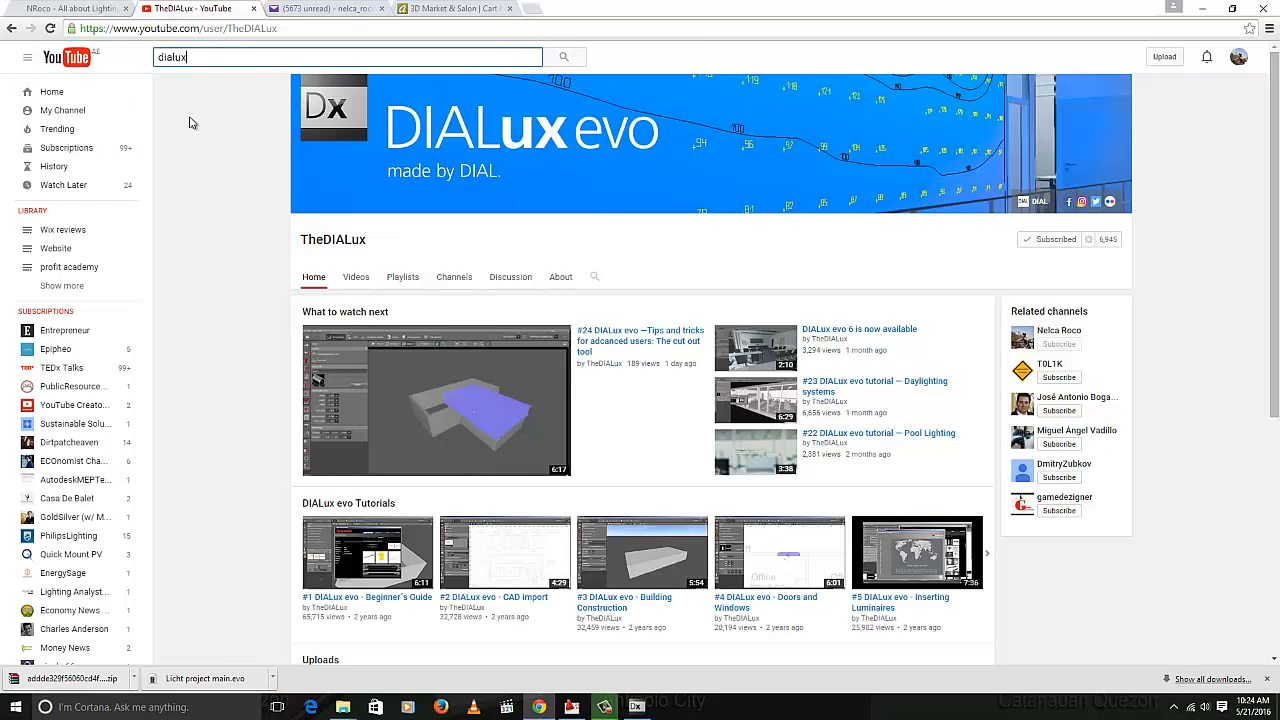
pyautogui.moveTo(218, 167)
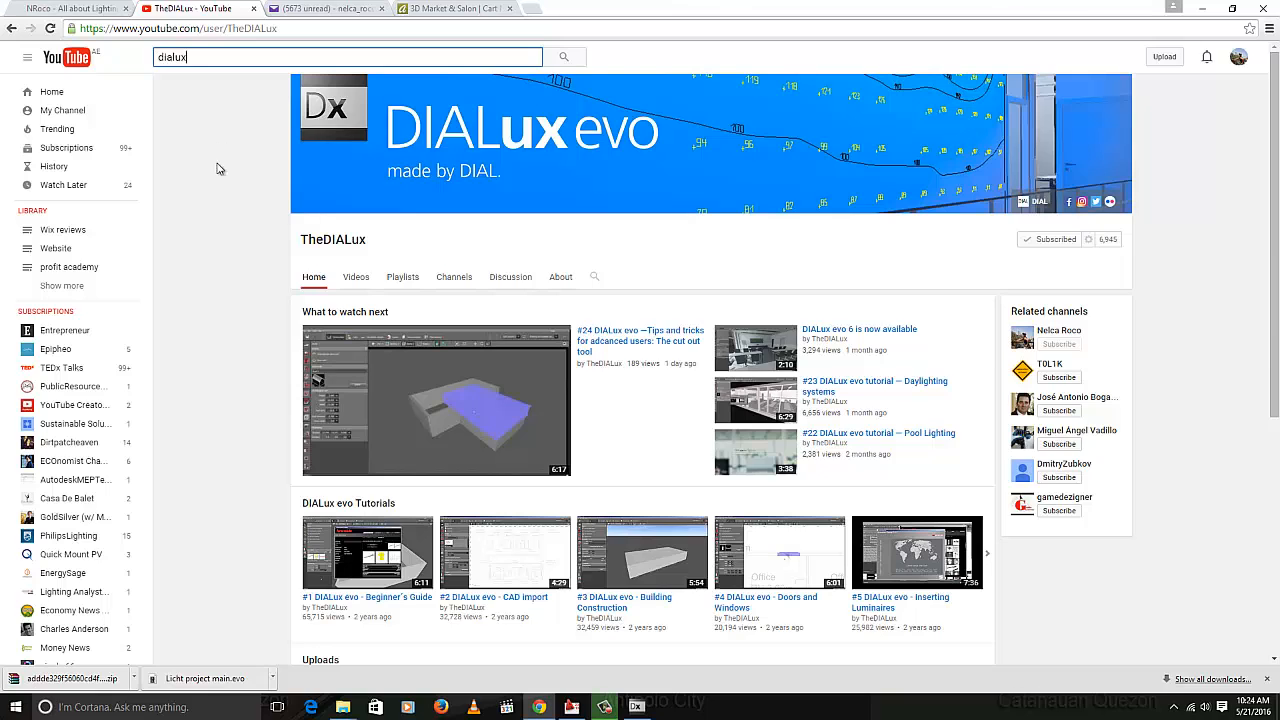
pyautogui.moveTo(220, 301)
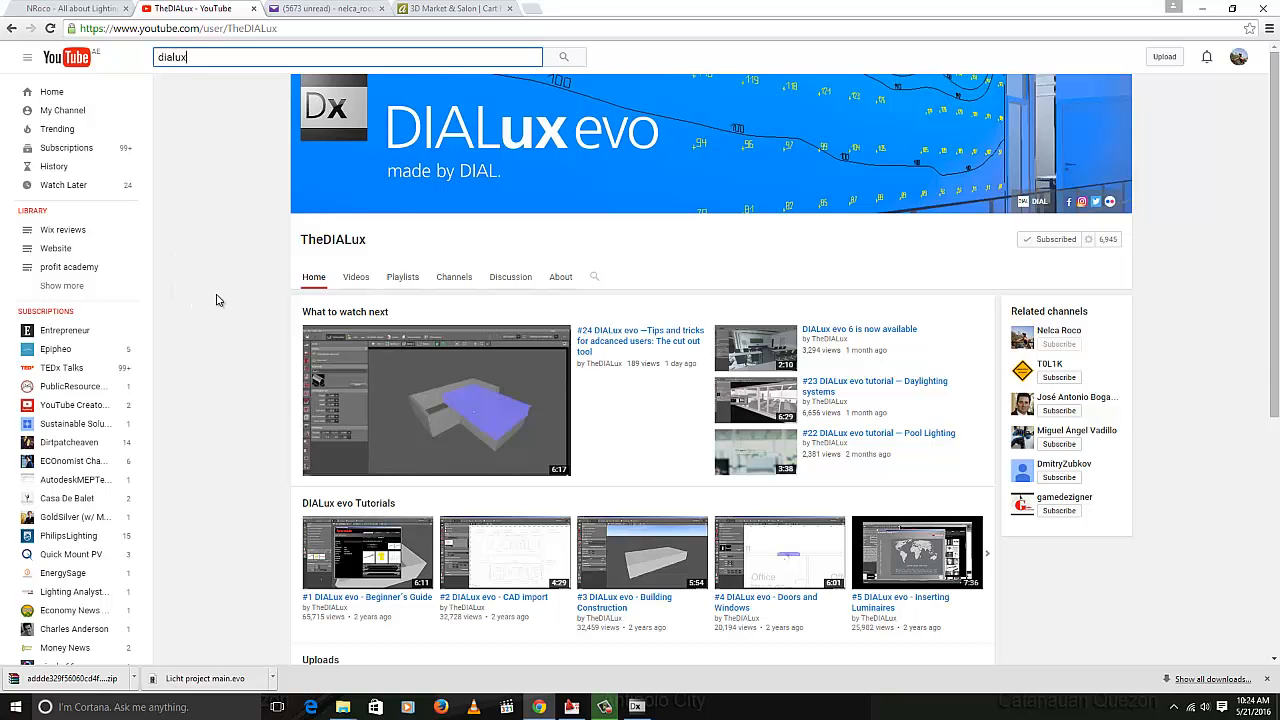
pyautogui.moveTo(230, 288)
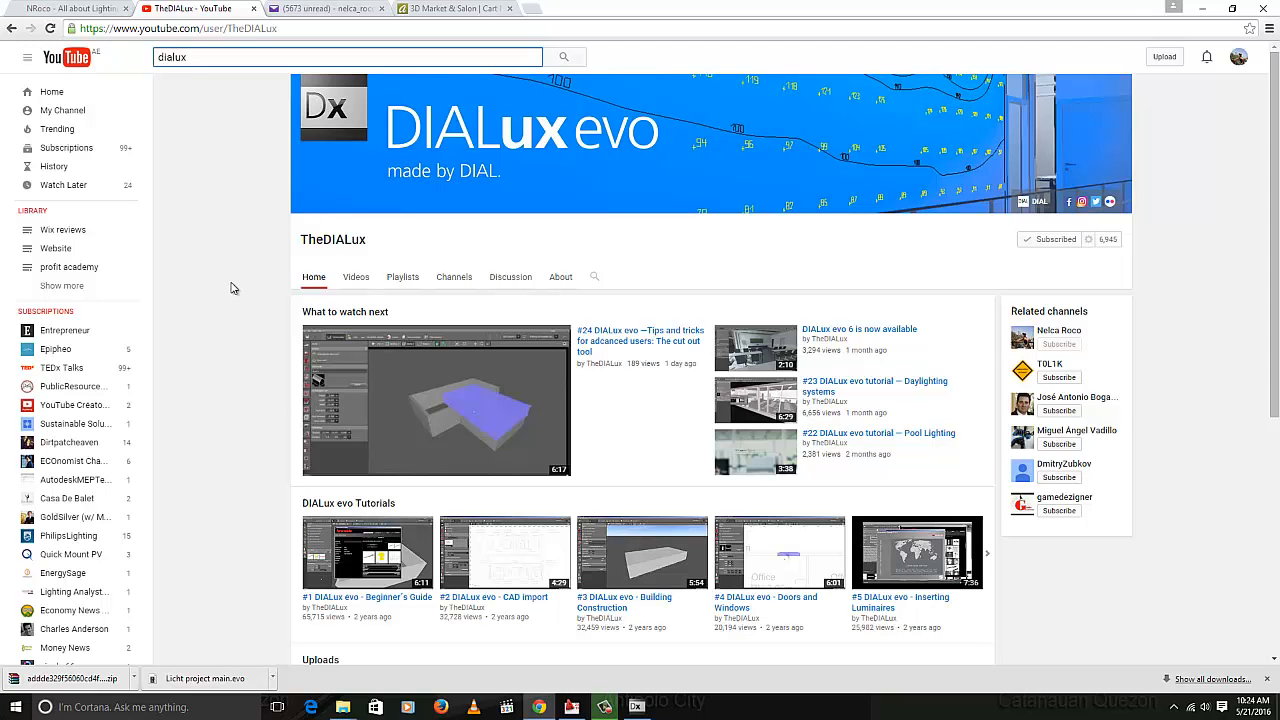
pyautogui.moveTo(220, 280)
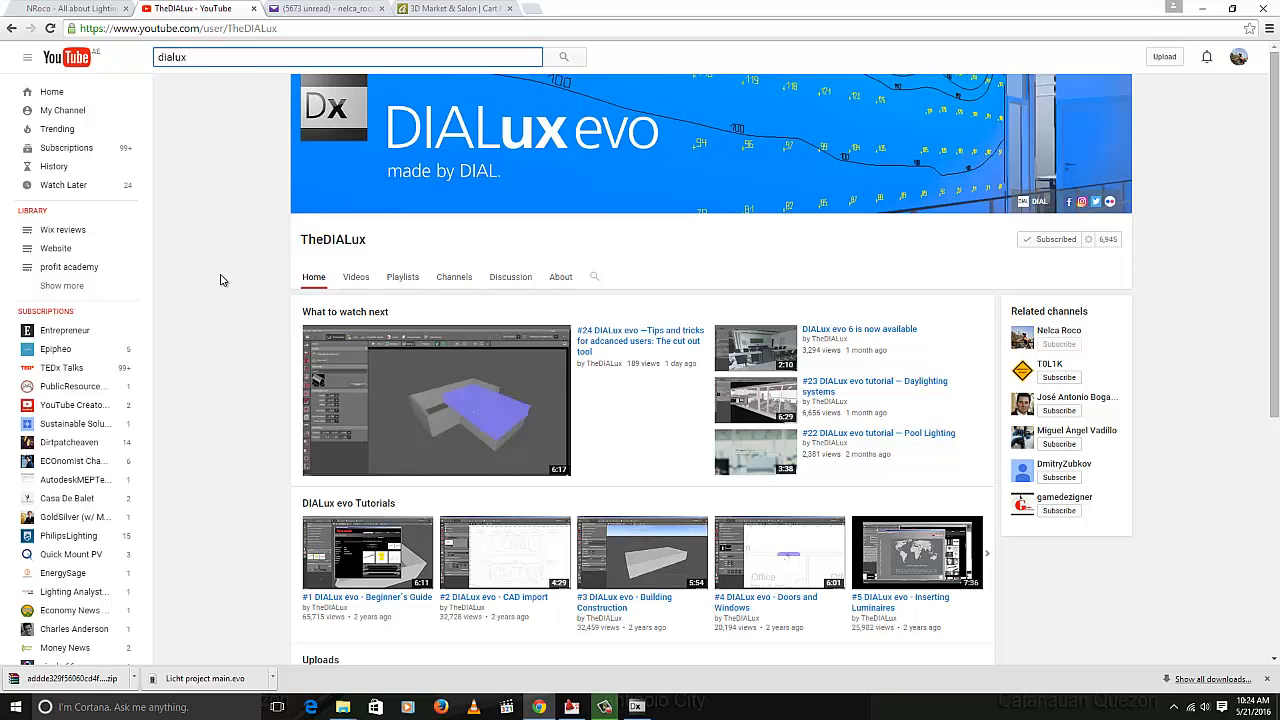
pyautogui.moveTo(235, 293)
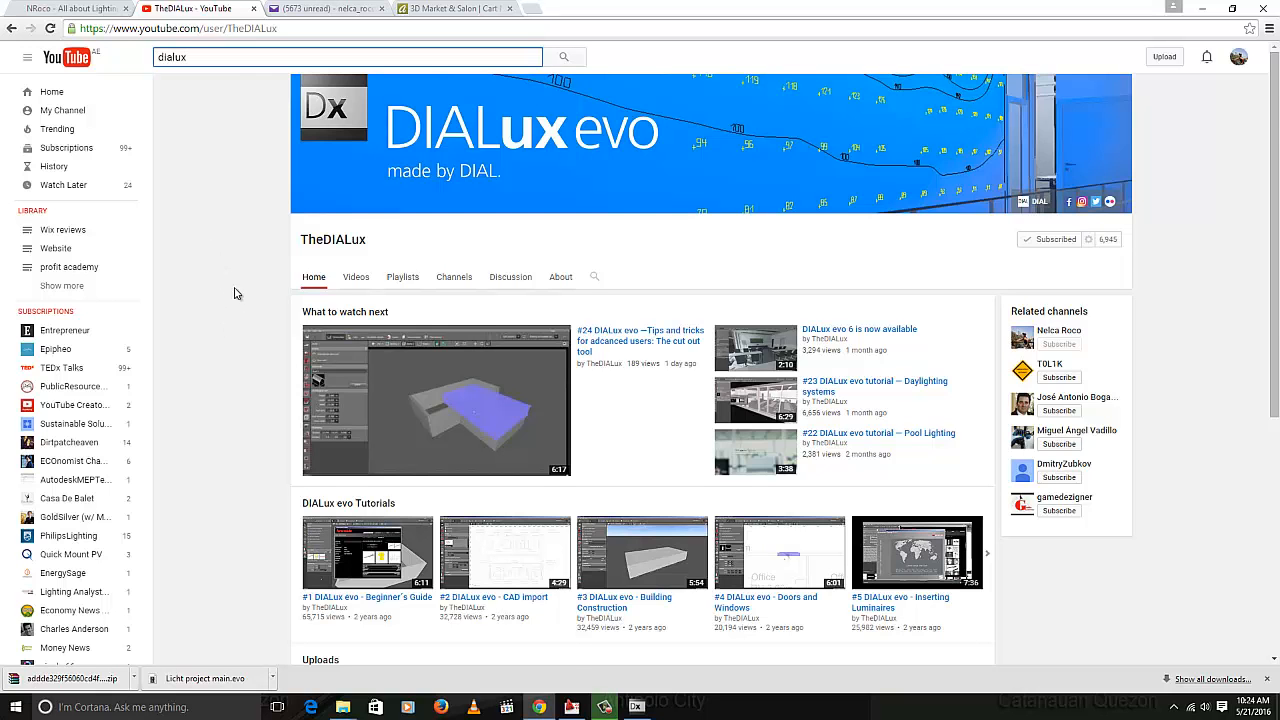
# Scroll TheDIALux channel page down to the DIALux evo Tutorials and Uploads rows
pyautogui.scroll(-3)
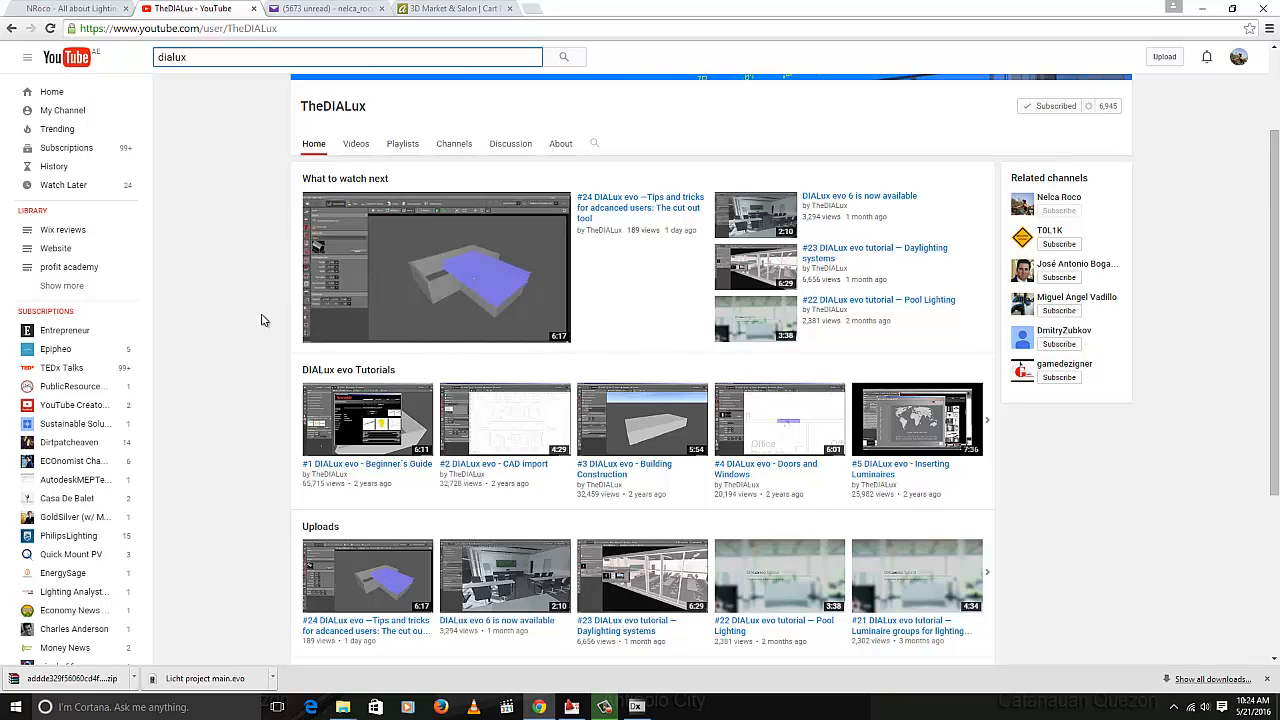
pyautogui.moveTo(258, 228)
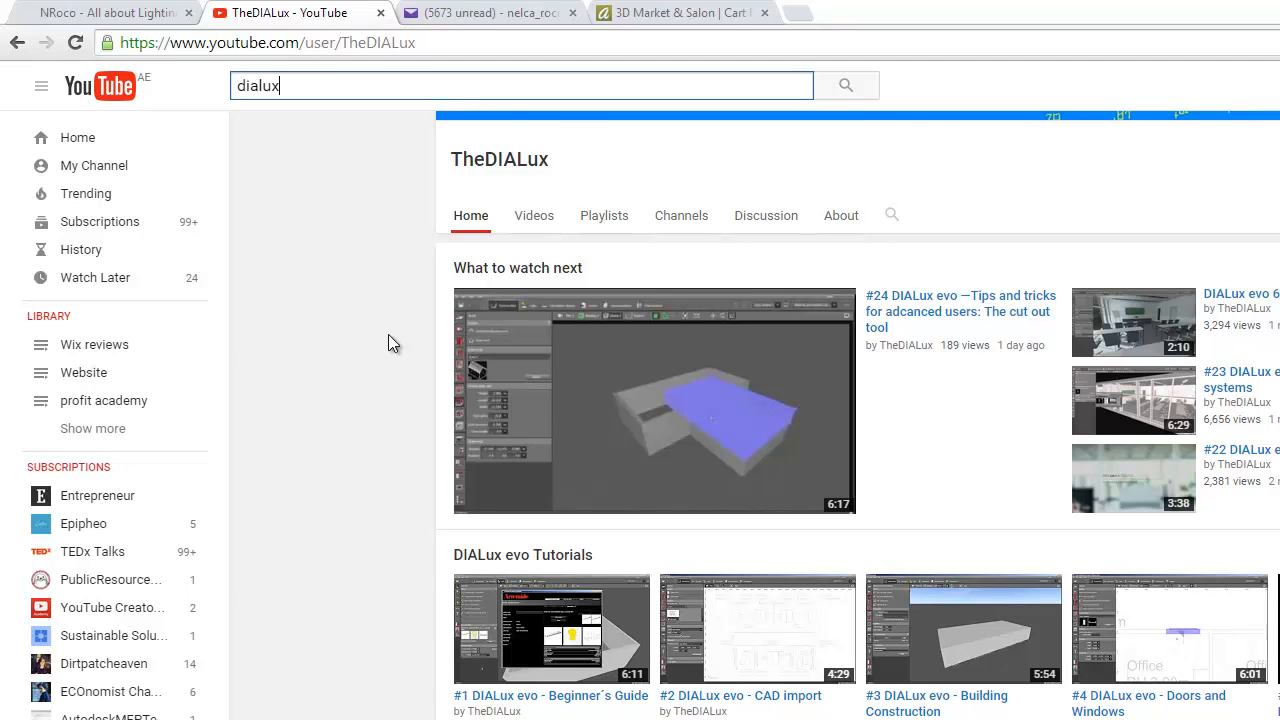
pyautogui.moveTo(335, 221)
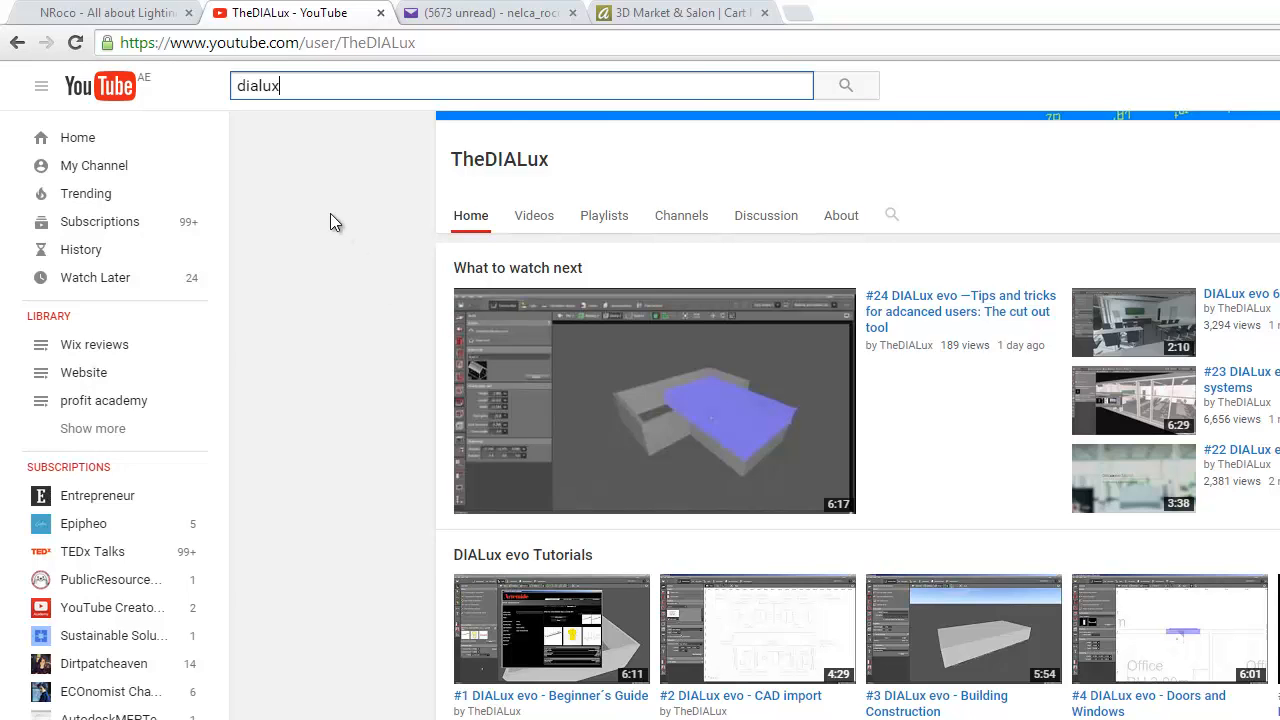
pyautogui.moveTo(343, 307)
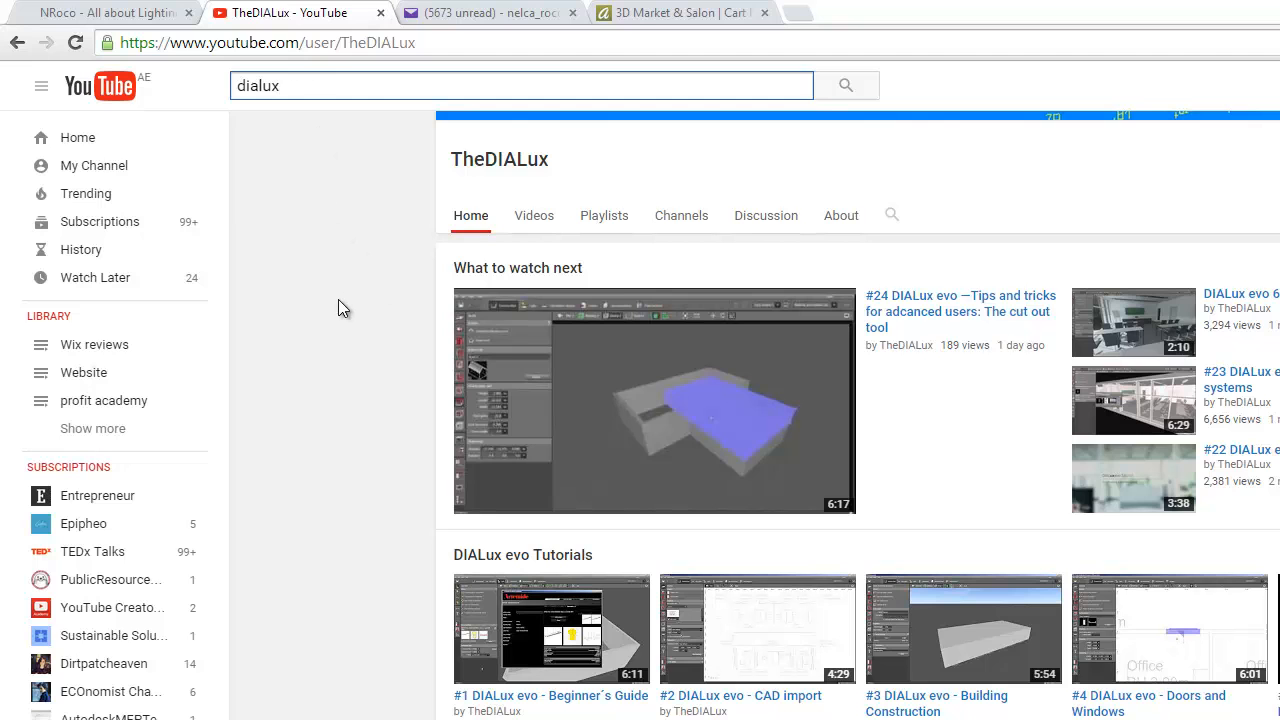
pyautogui.scroll(-3)
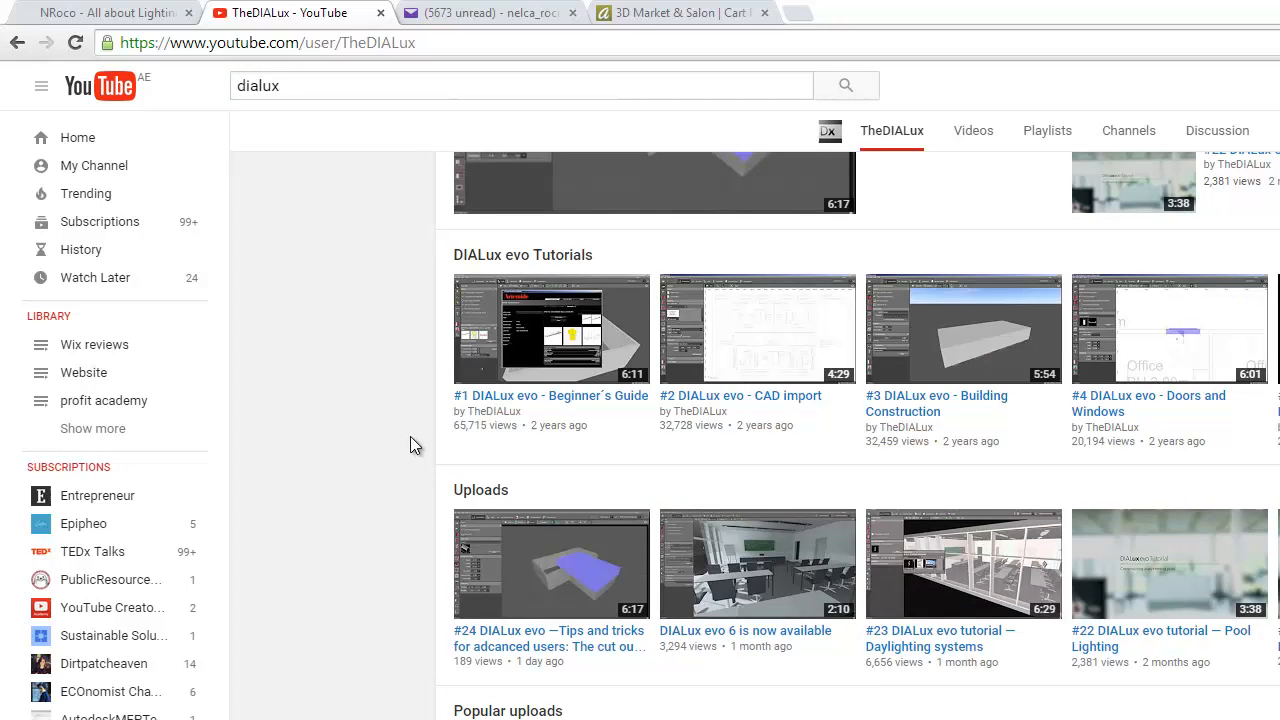
pyautogui.moveTo(1143, 597)
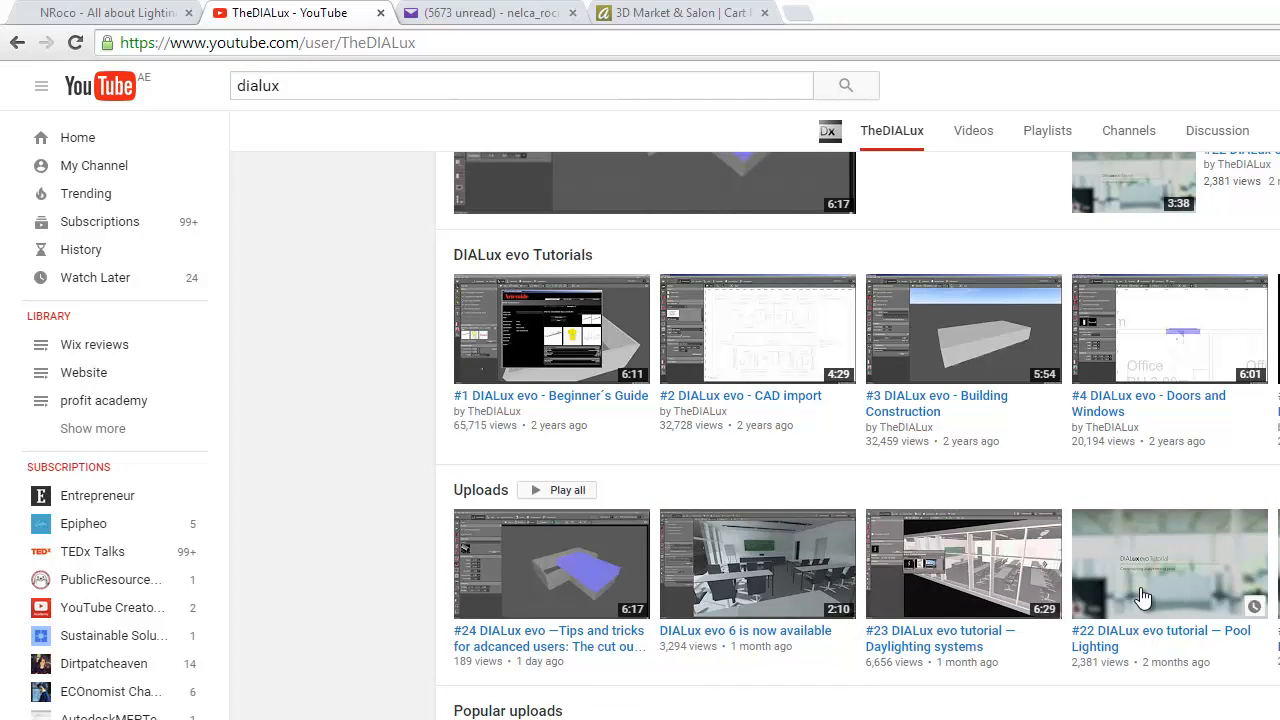
pyautogui.click(1168, 562)
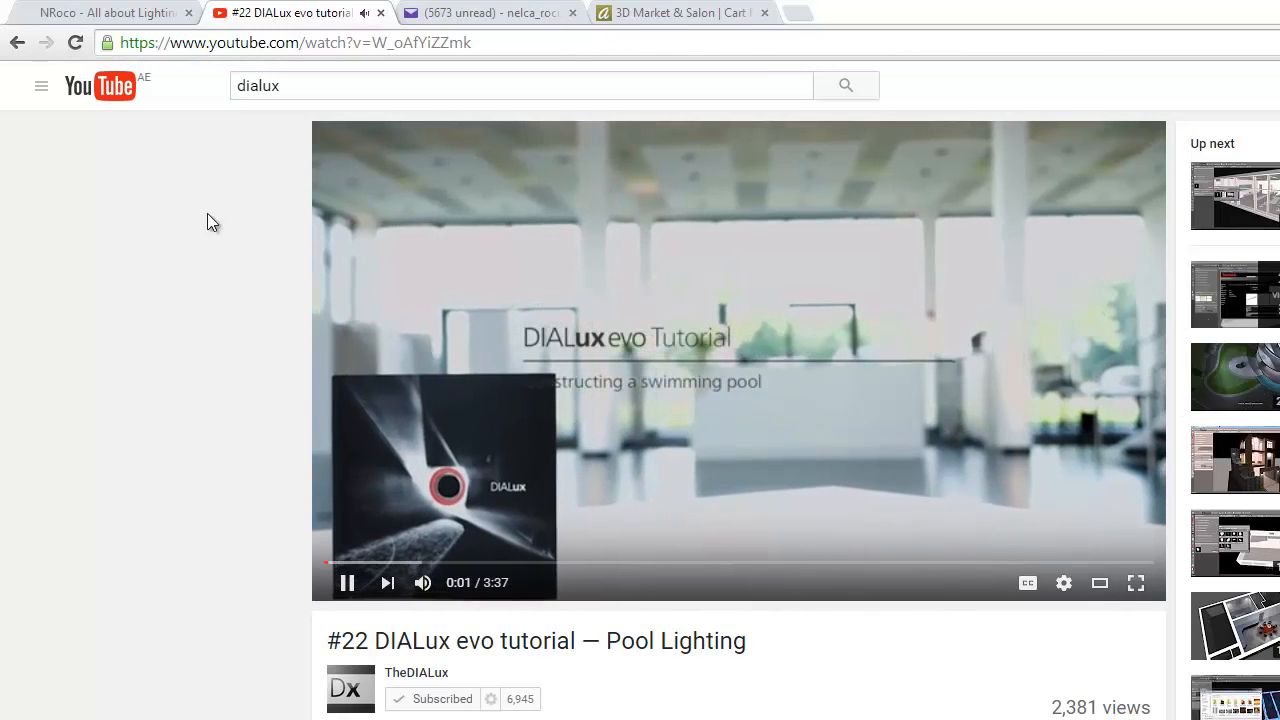
pyautogui.click(417, 672)
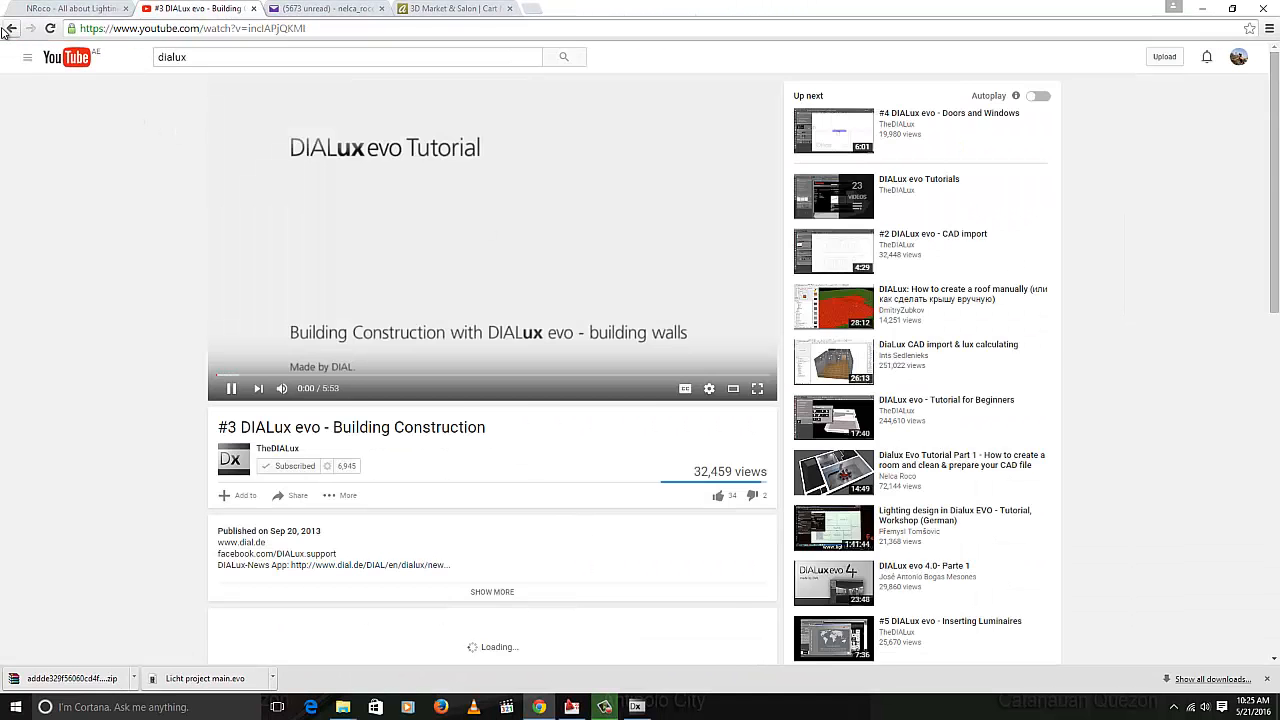
pyautogui.click(278, 448)
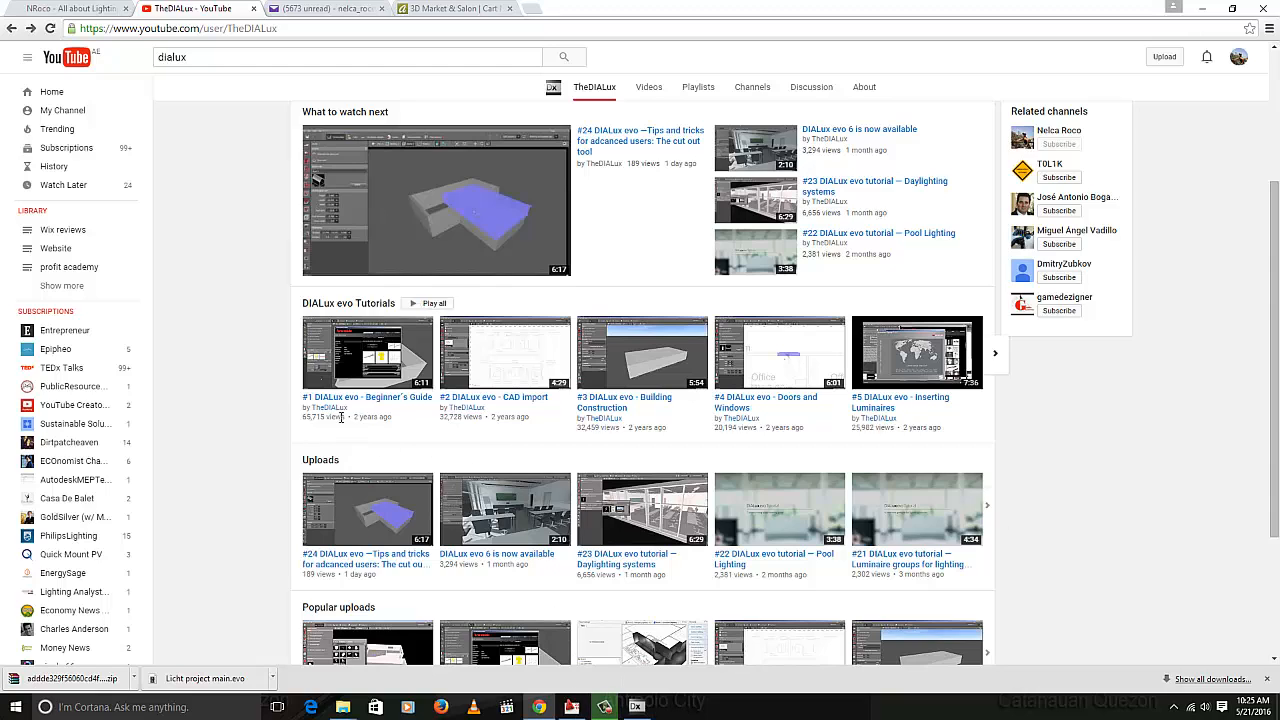
pyautogui.moveTo(243, 281)
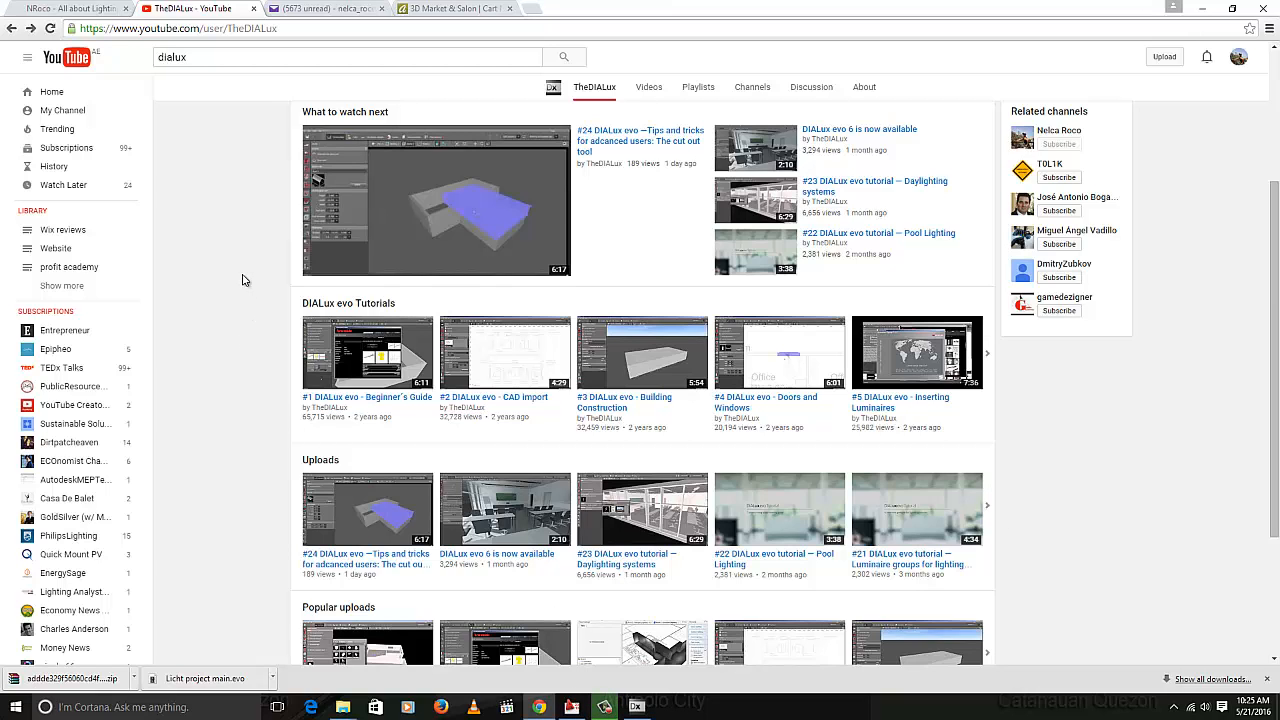
pyautogui.moveTo(252, 513)
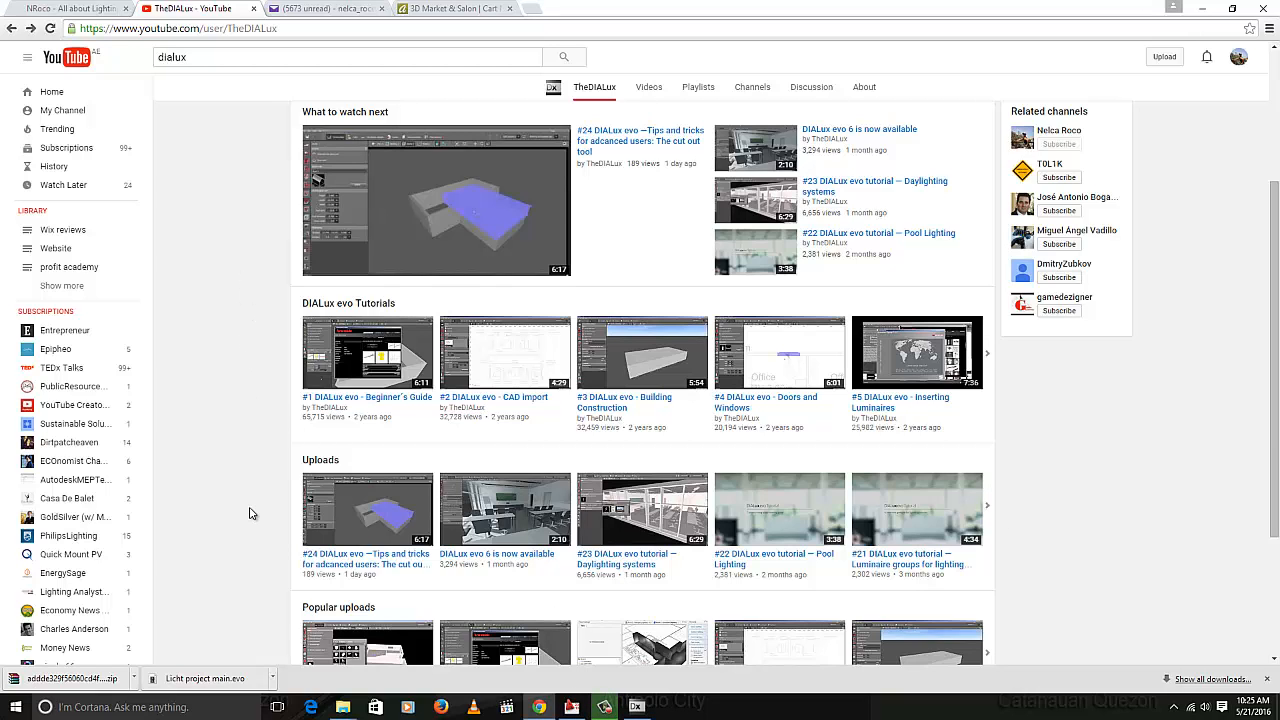
pyautogui.moveTo(258, 513)
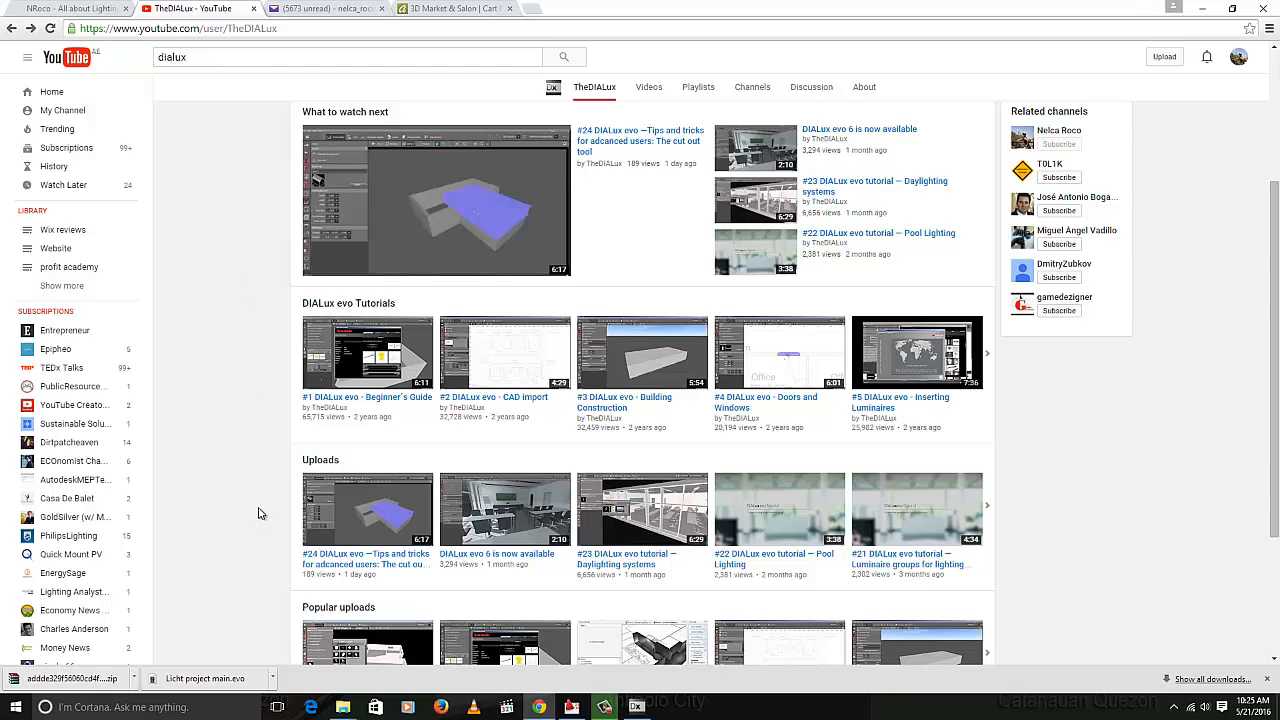
pyautogui.moveTo(260, 516)
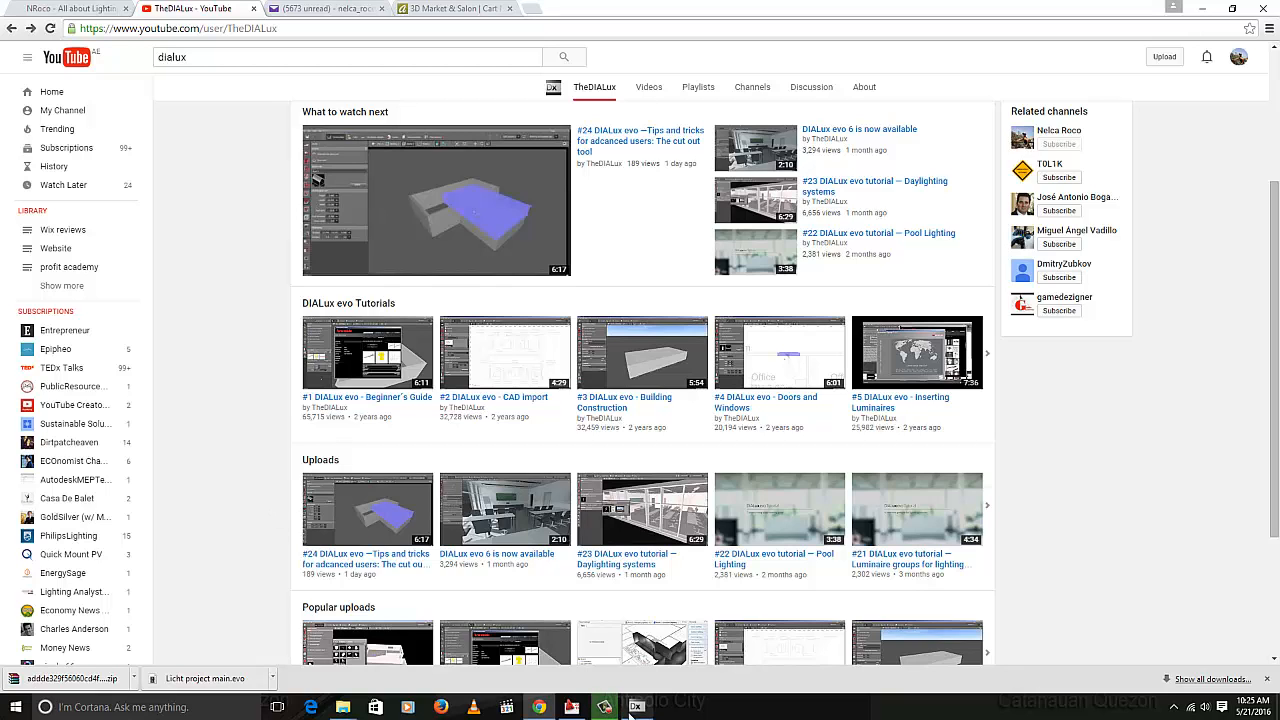
pyautogui.click(603, 707)
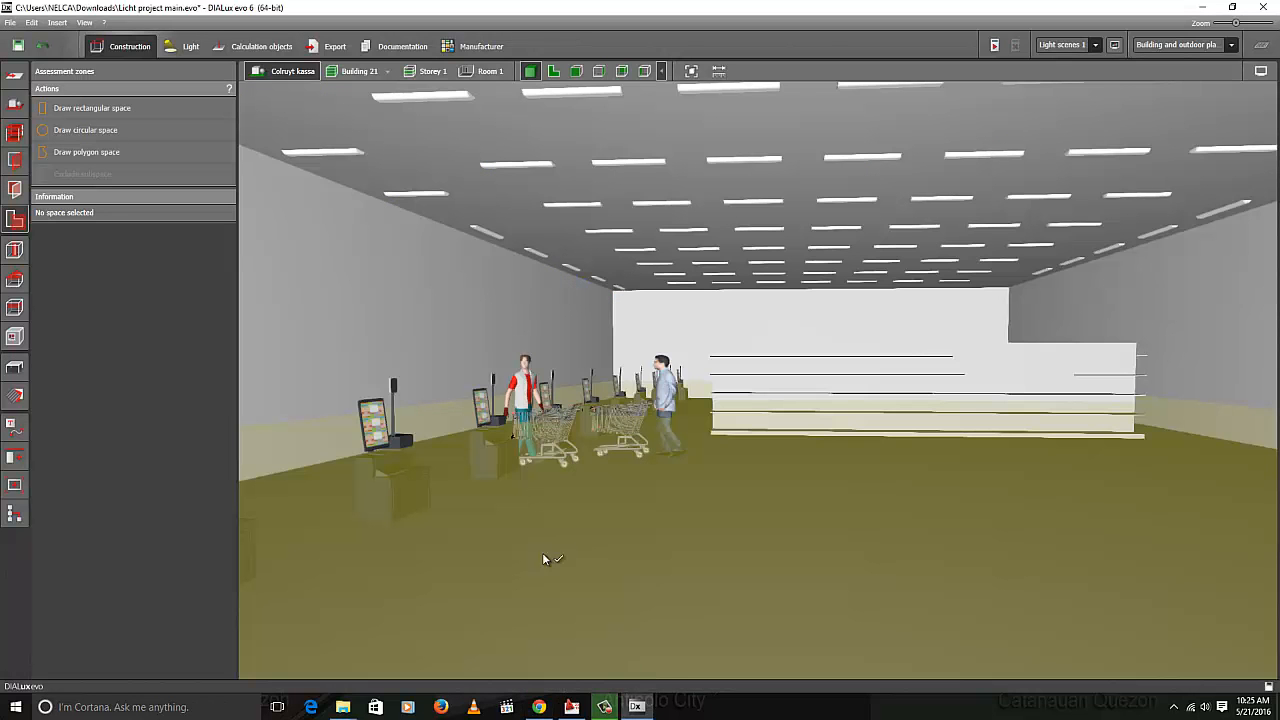
pyautogui.click(539, 707)
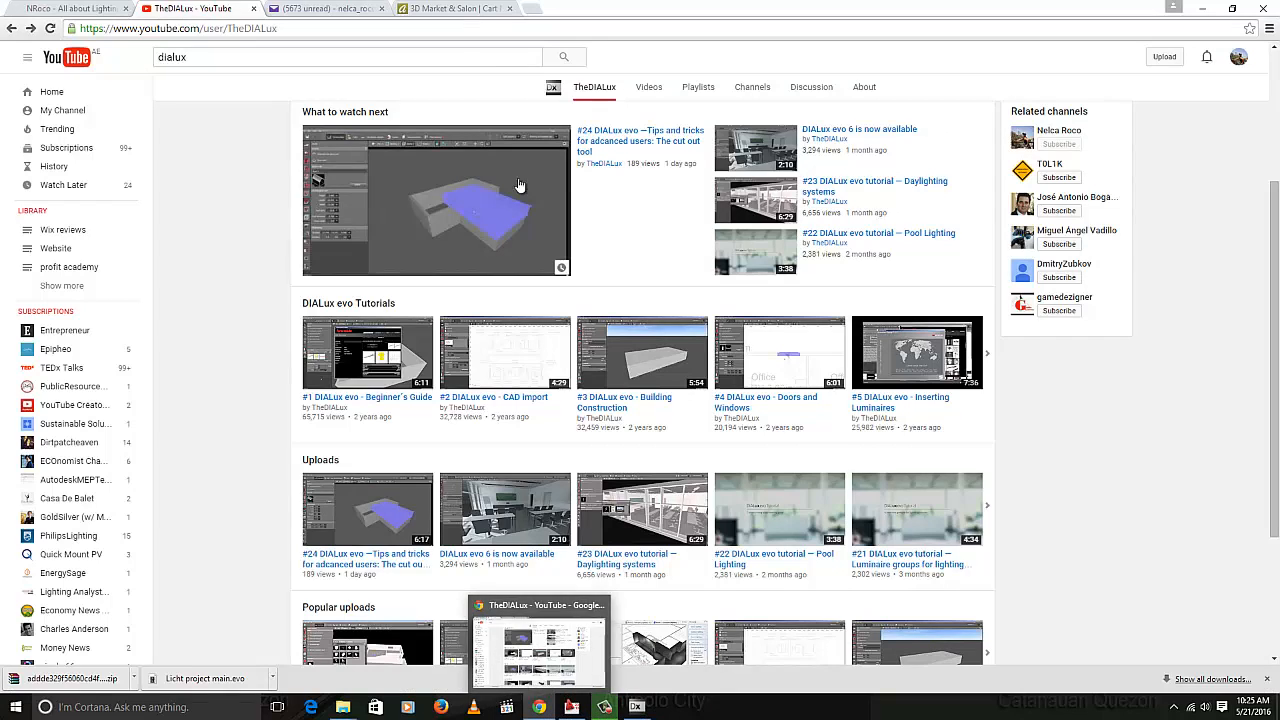
pyautogui.click(455, 8)
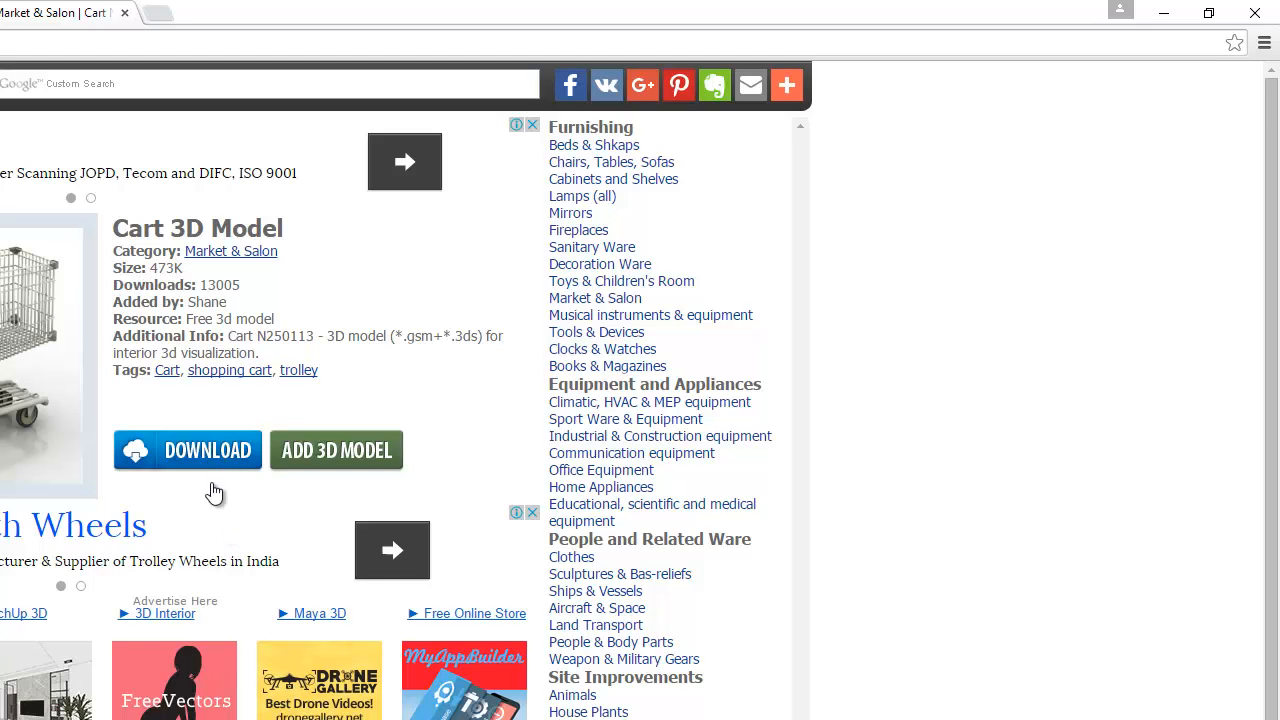
# Start the download of the Cart 3D Model from its Archive3D page
pyautogui.click(187, 450)
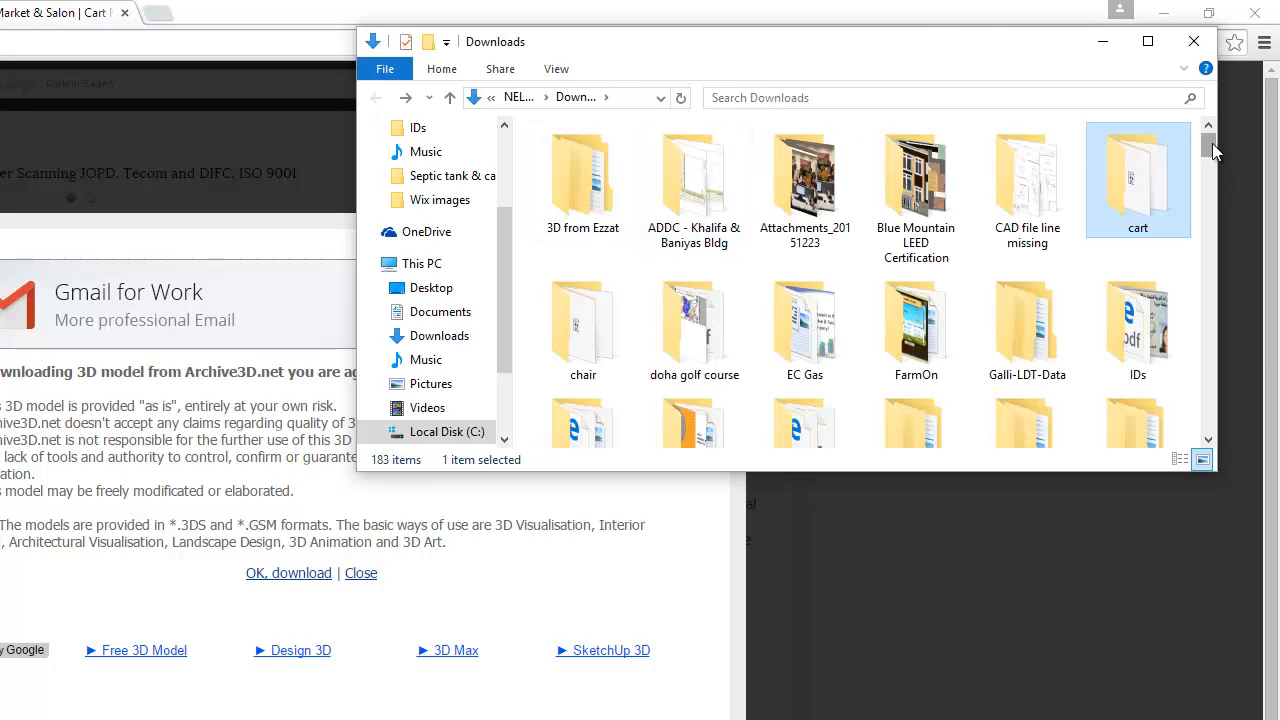
# Inspect the cart archive's Cart N250113 3DS and GSM files in Downloads, then close Explorer
pyautogui.scroll(-3)
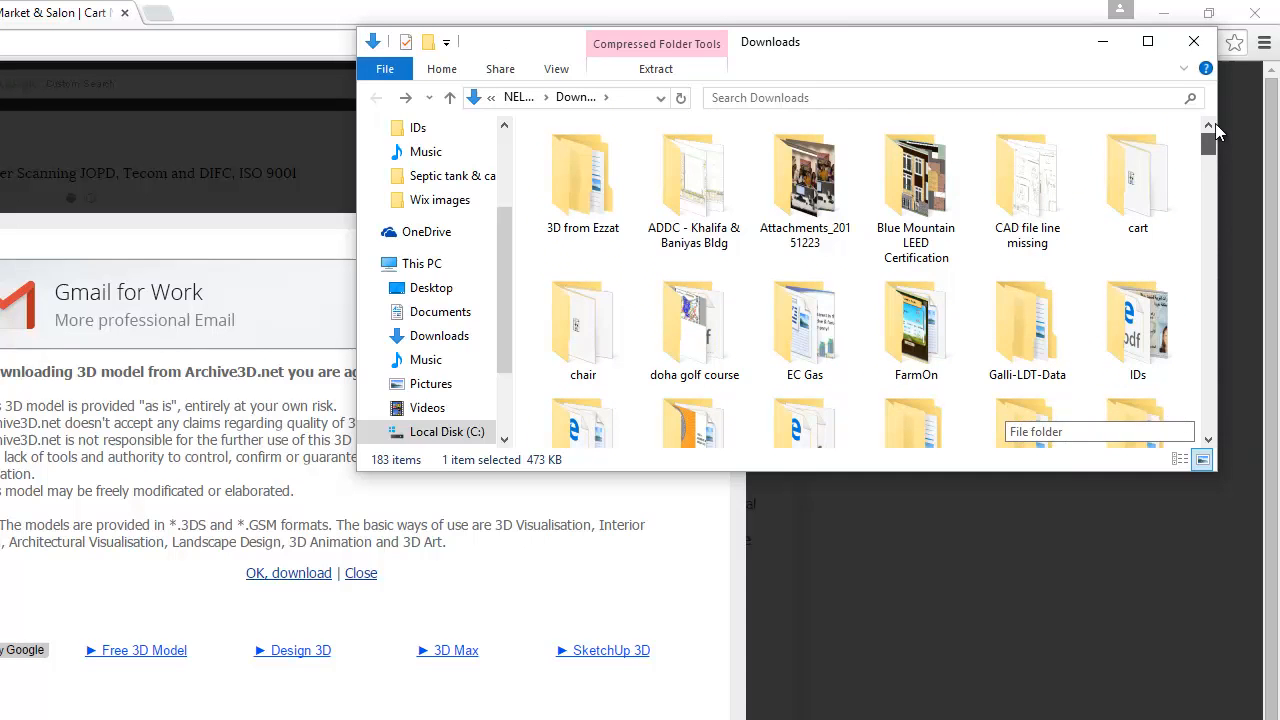
pyautogui.doubleClick(1137, 175)
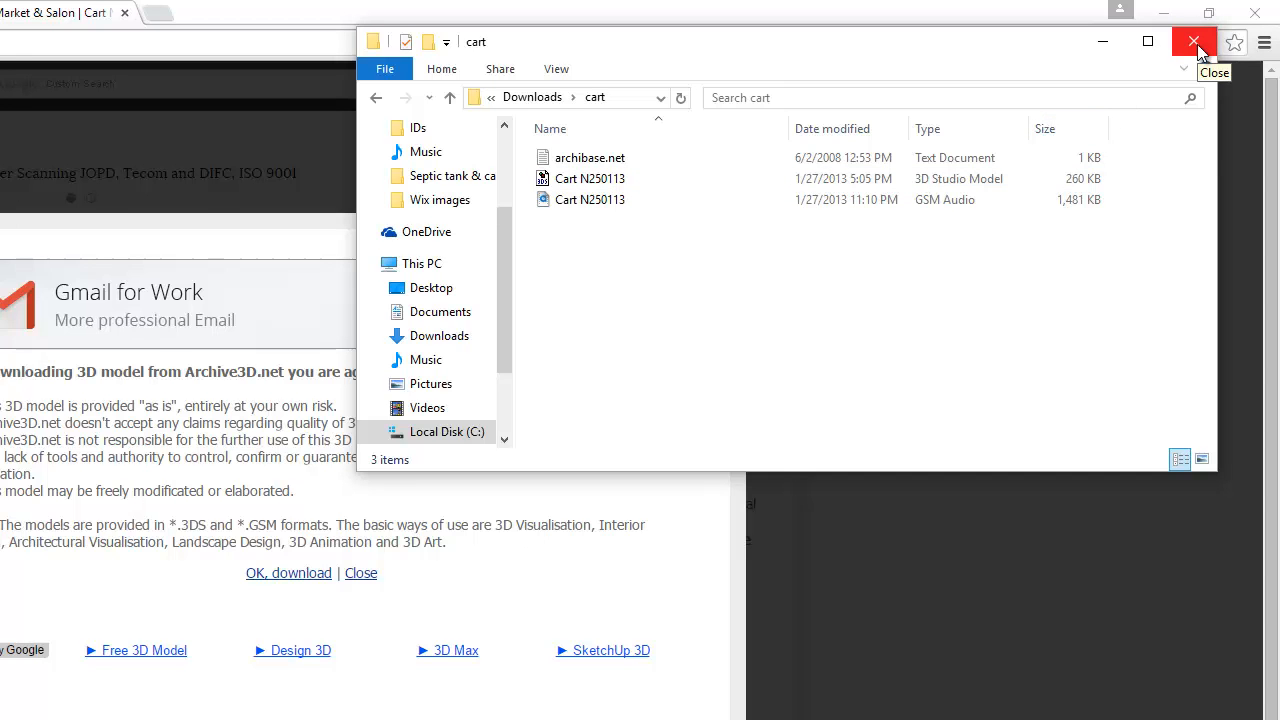
pyautogui.click(1193, 42)
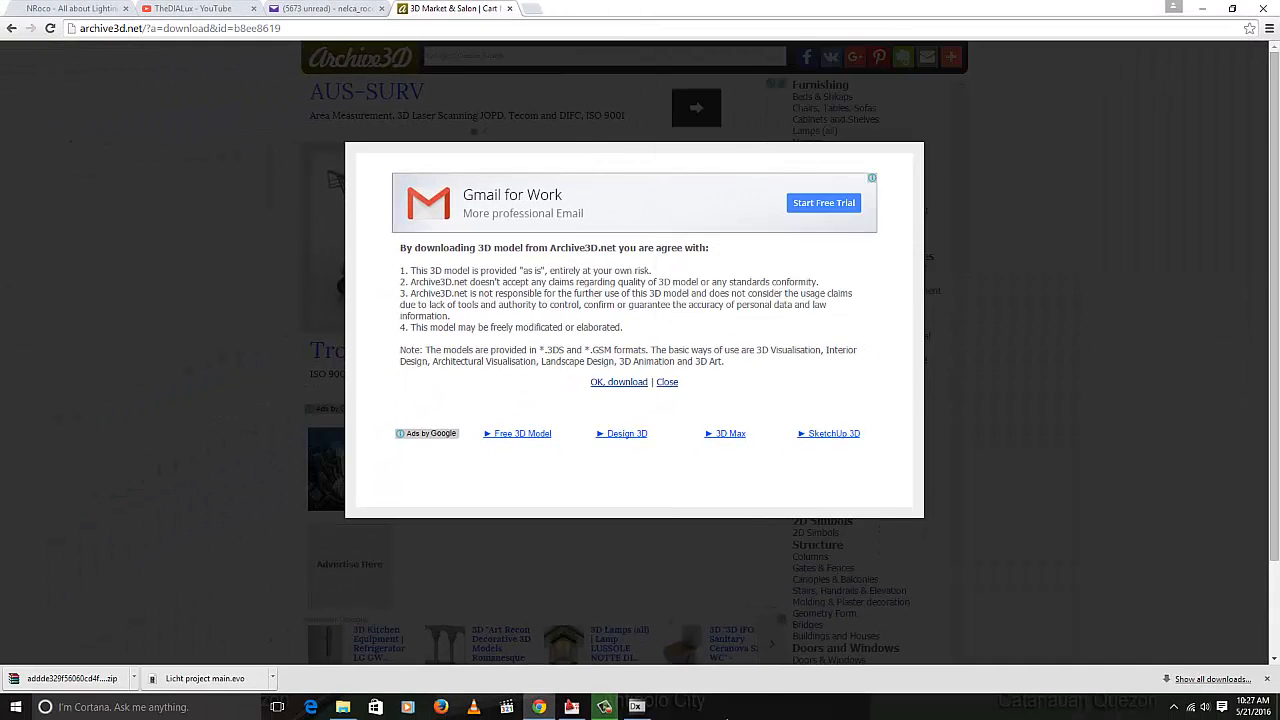
# Return to DIALux evo without saving and orbit around the checkout counters, carts and shelving
pyautogui.click(636, 707)
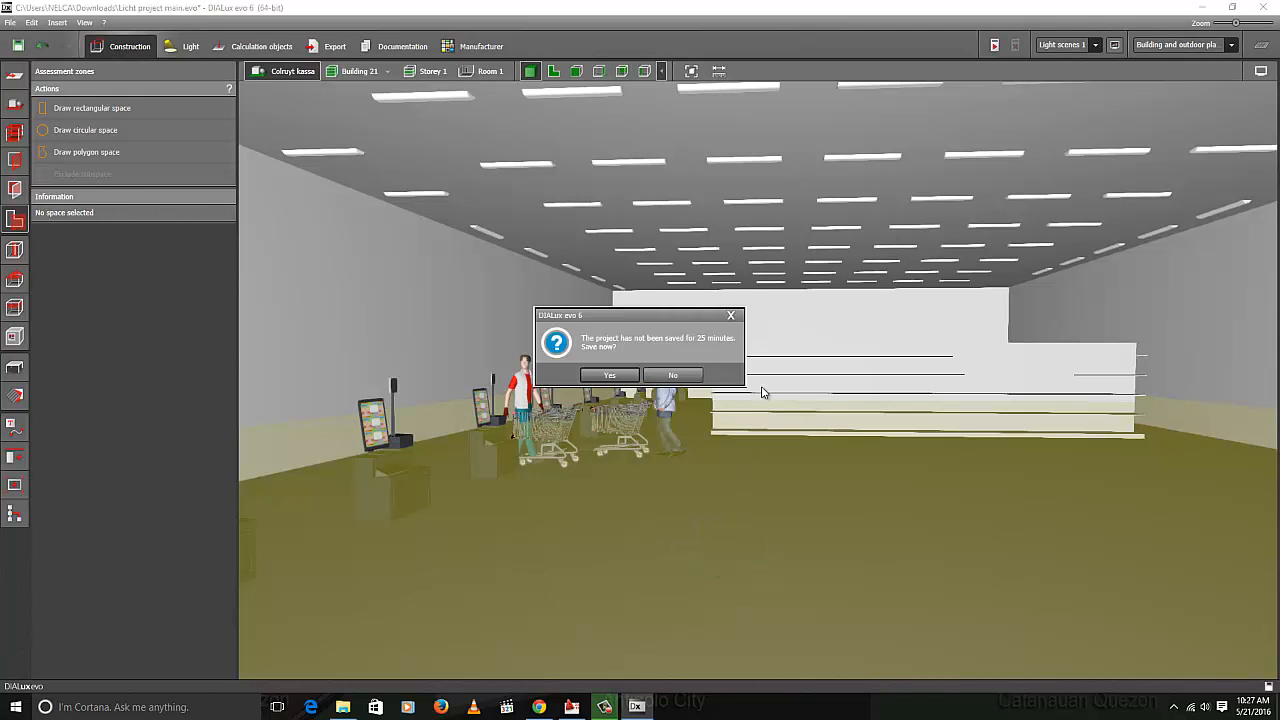
pyautogui.click(672, 375)
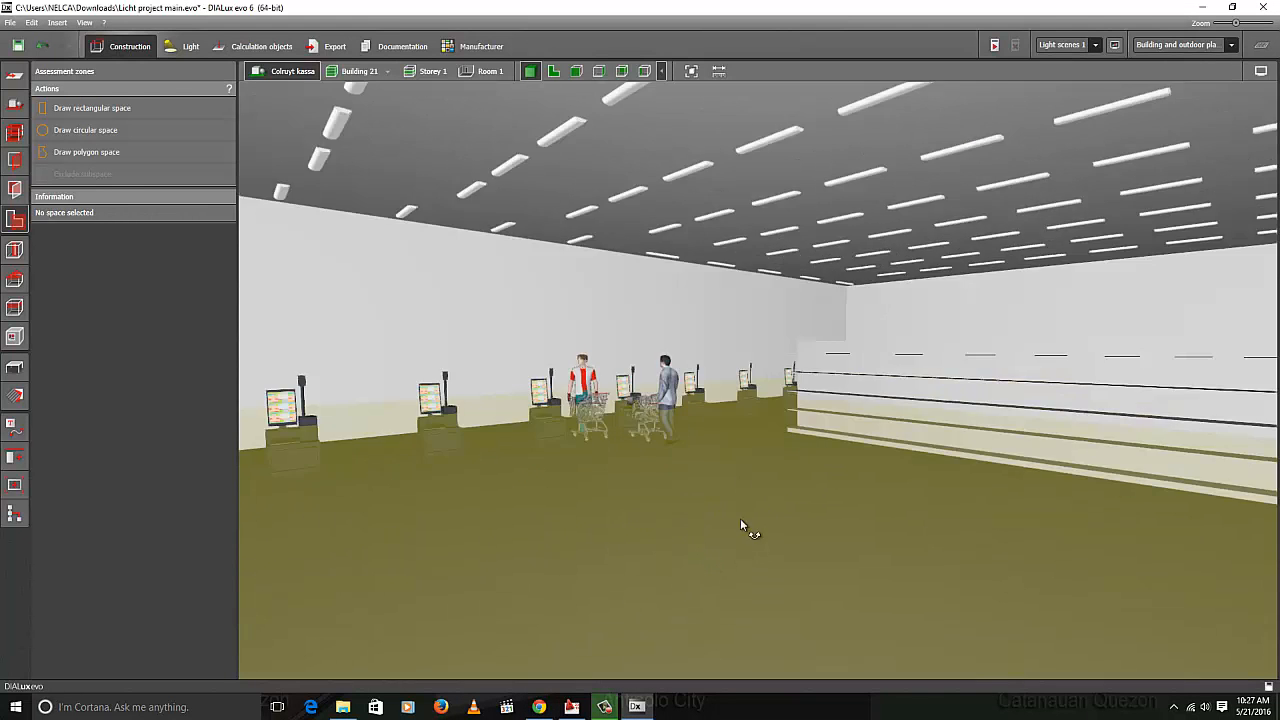
pyautogui.moveTo(742, 525); pyautogui.dragTo(575, 442)
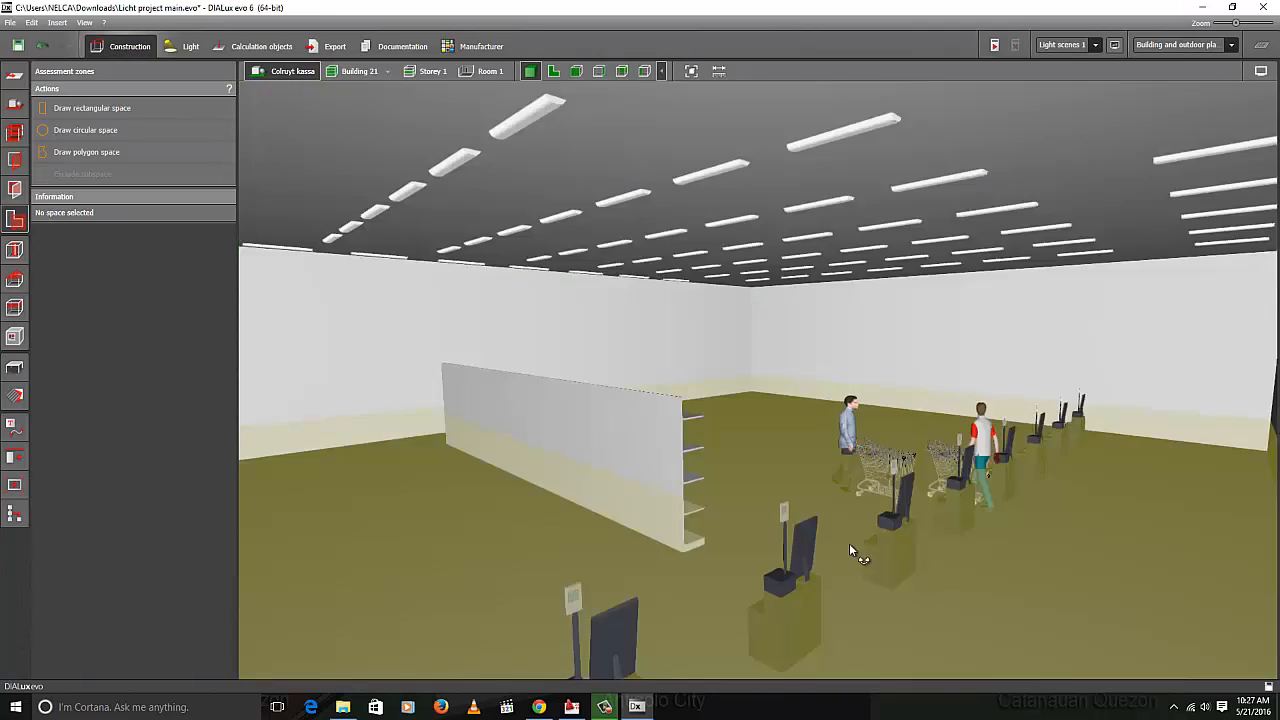
pyautogui.moveTo(850, 550); pyautogui.dragTo(645, 618)
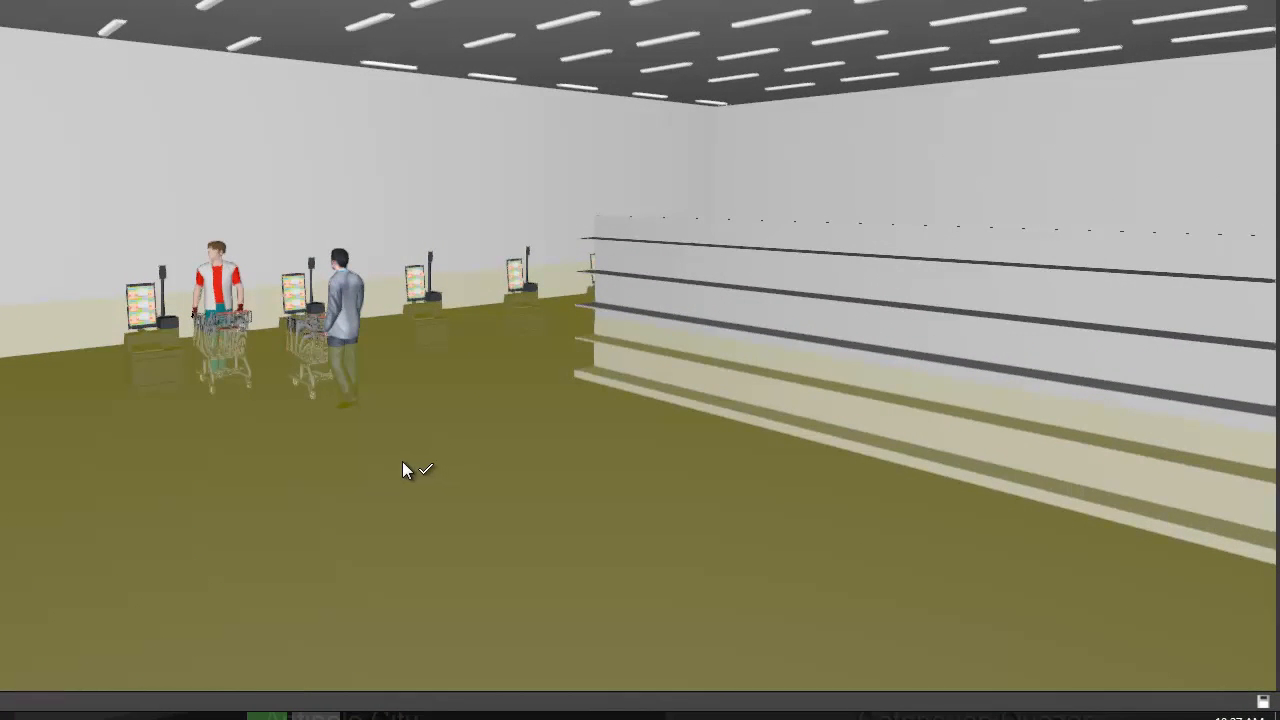
pyautogui.moveTo(348, 508)
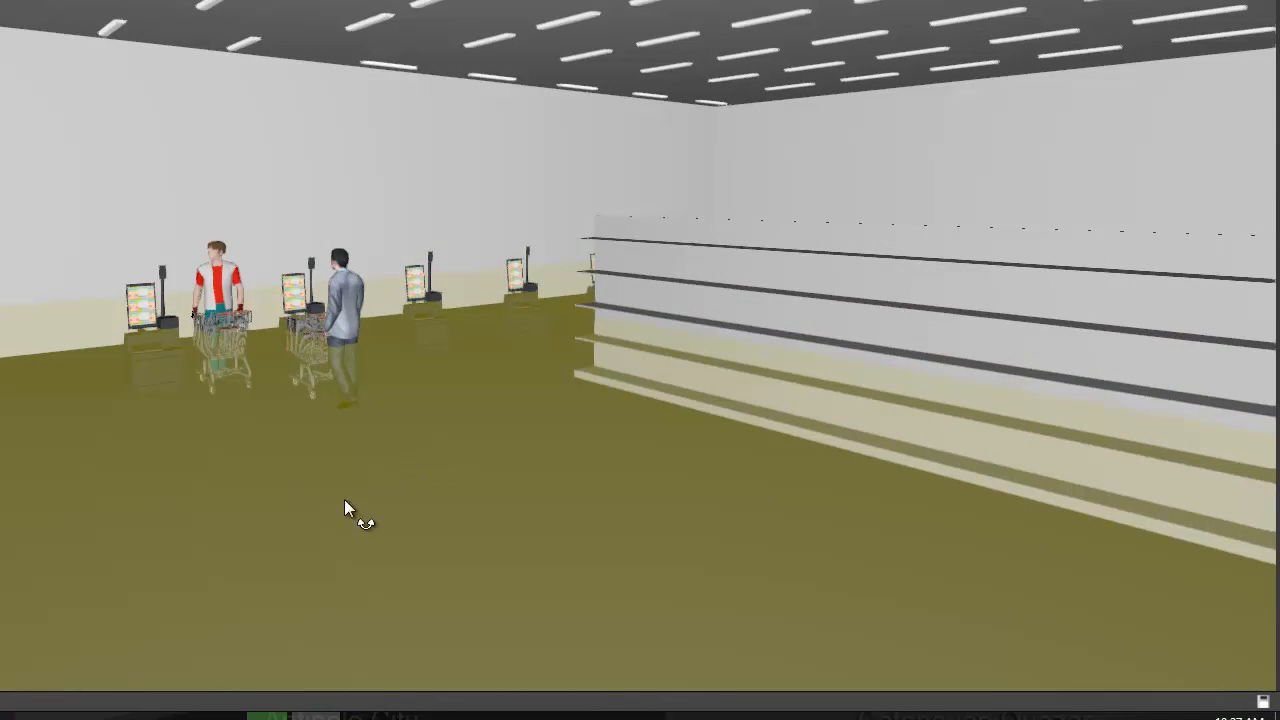